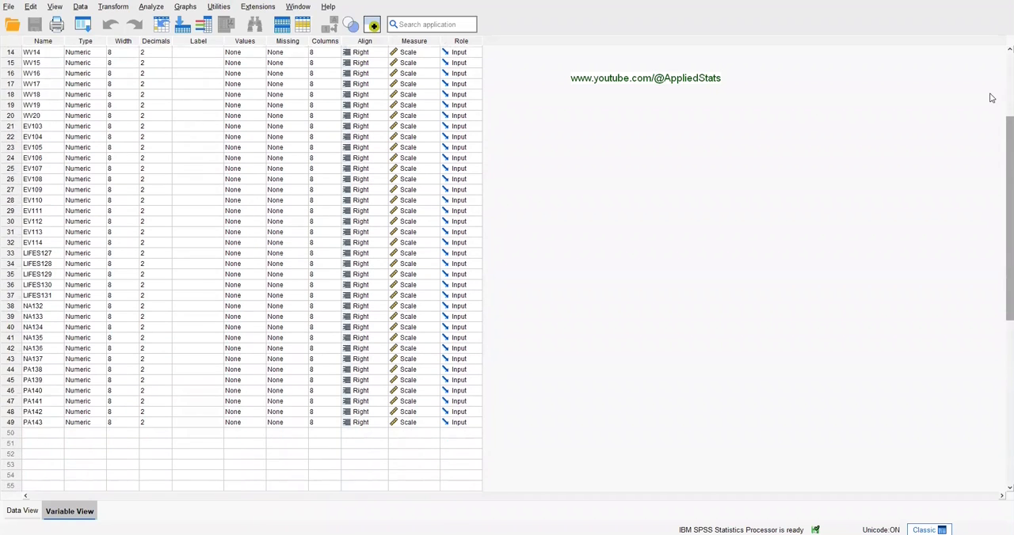
# Scroll through the SPSS variable definitions down to PA143
pyautogui.scroll(3)
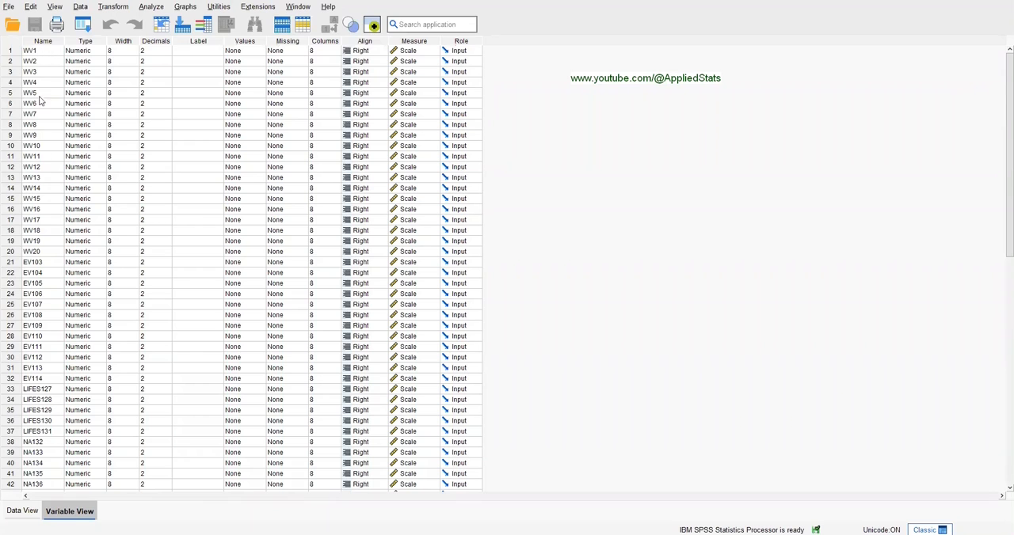
pyautogui.scroll(-3)
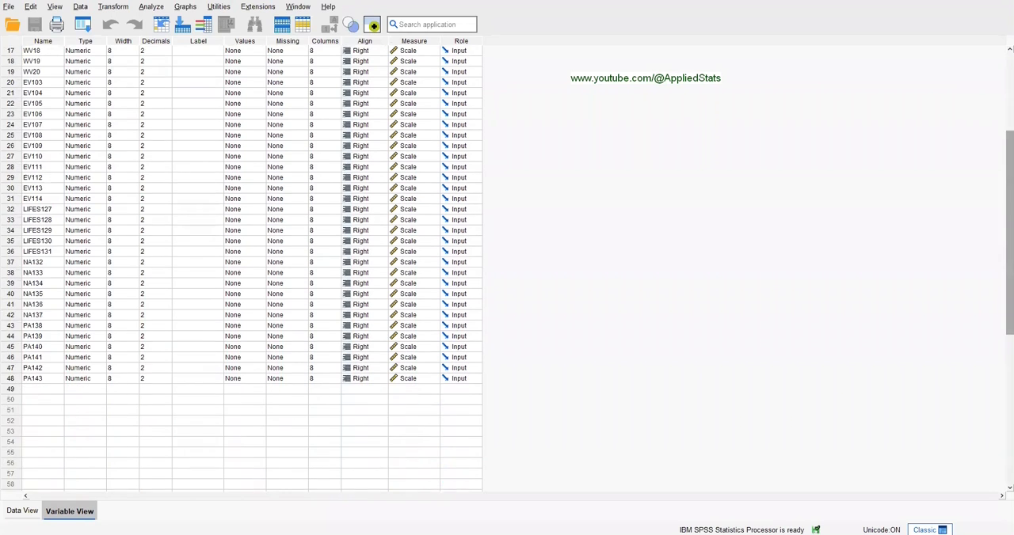
pyautogui.scroll(-3)
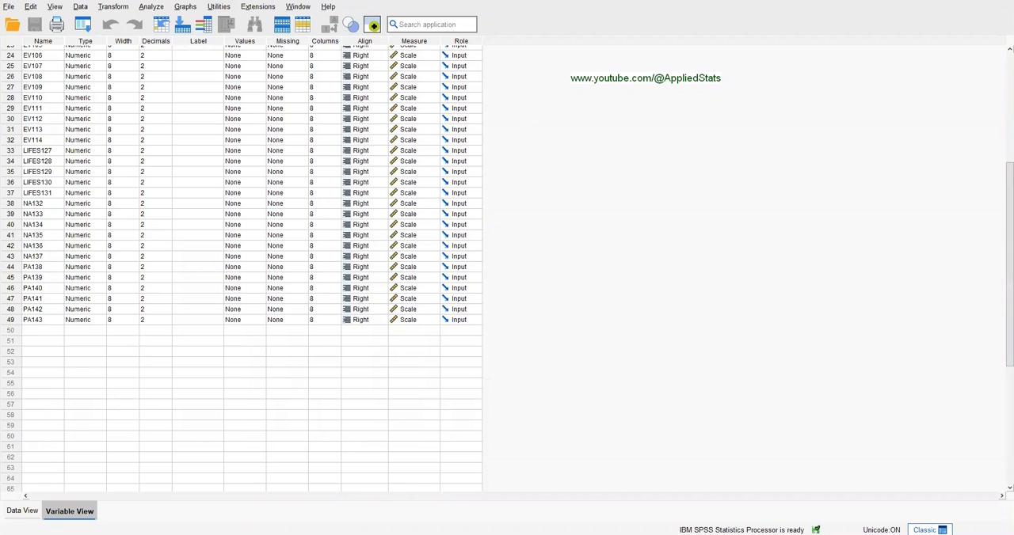
pyautogui.scroll(3)
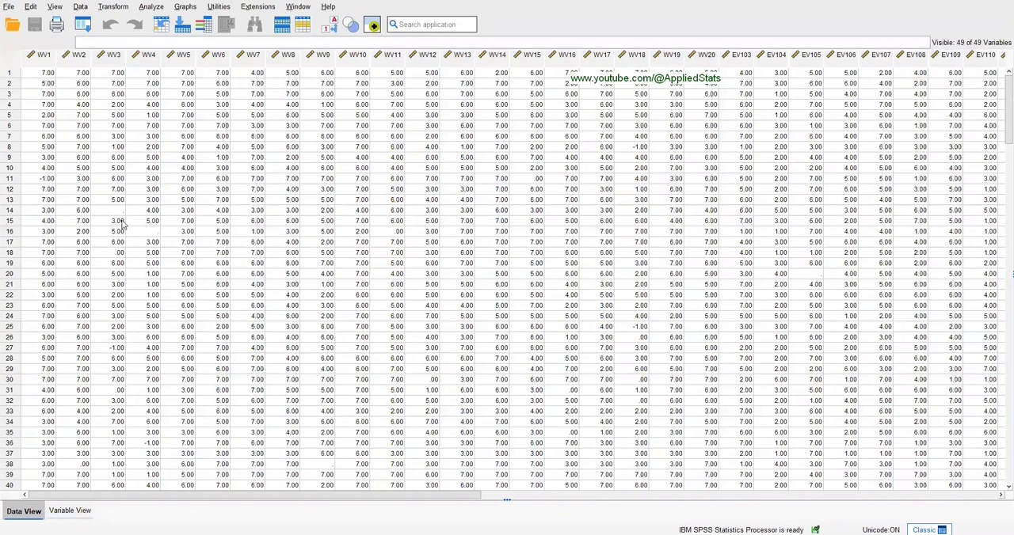
# Switch SPSS back to Variable View to see the 49 variable definitions
pyautogui.click(117, 210)
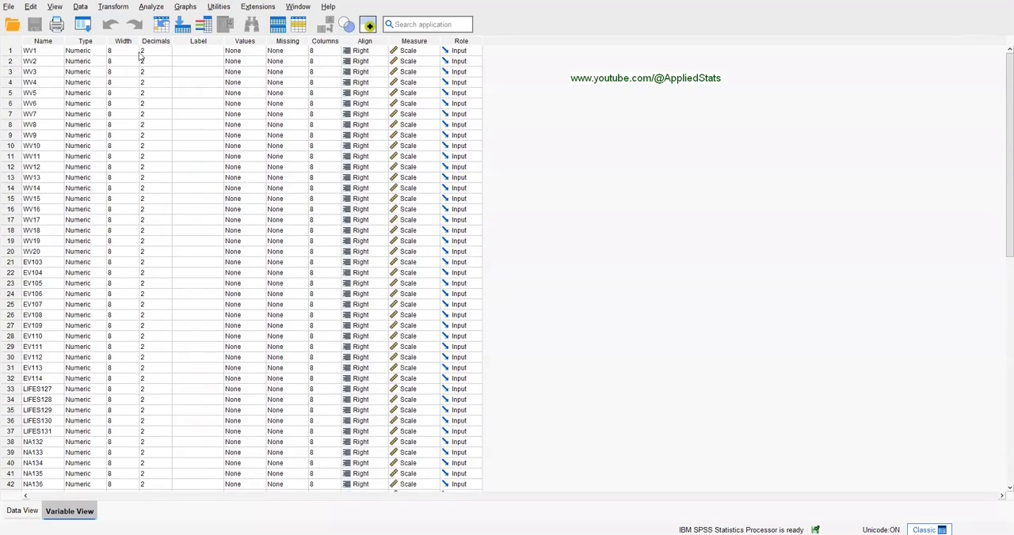
# Check WV1's numeric two-decimal type and scroll through the variables
pyautogui.click(103, 50)
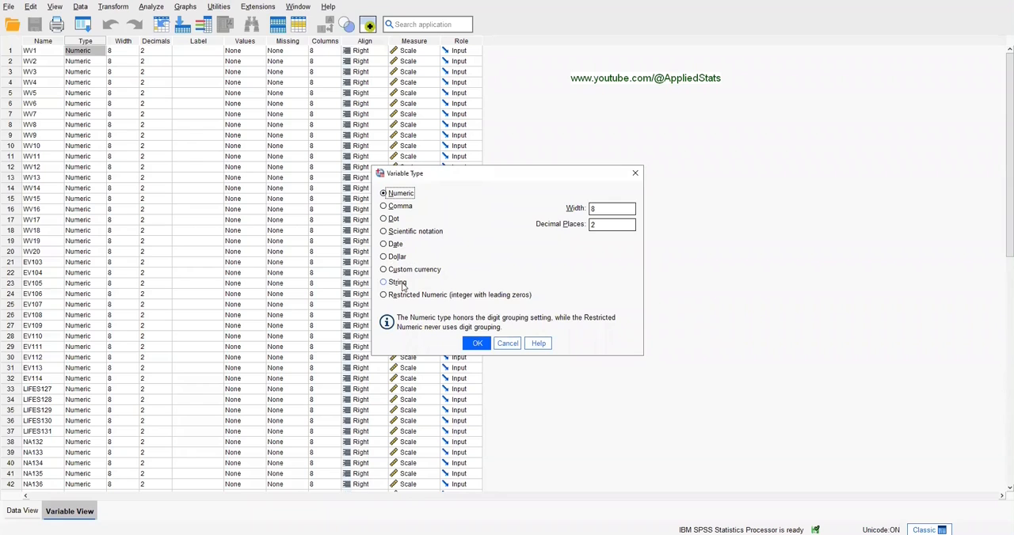
pyautogui.moveTo(384, 204)
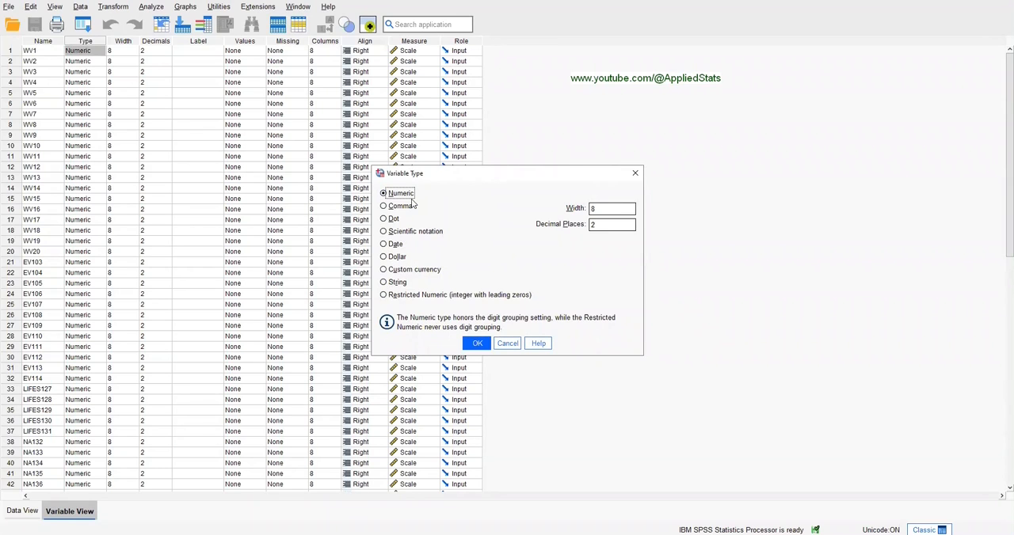
pyautogui.click(477, 343)
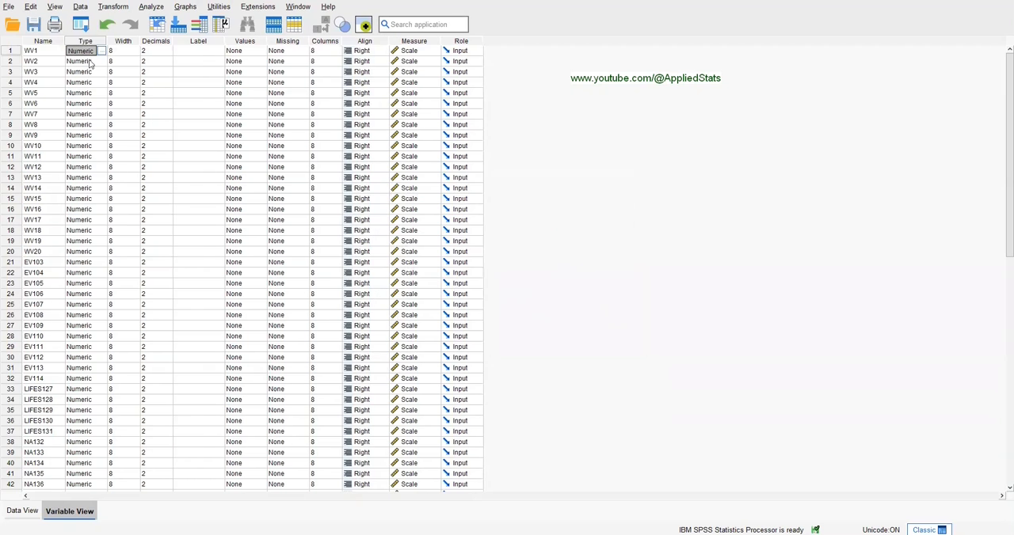
pyautogui.scroll(-3)
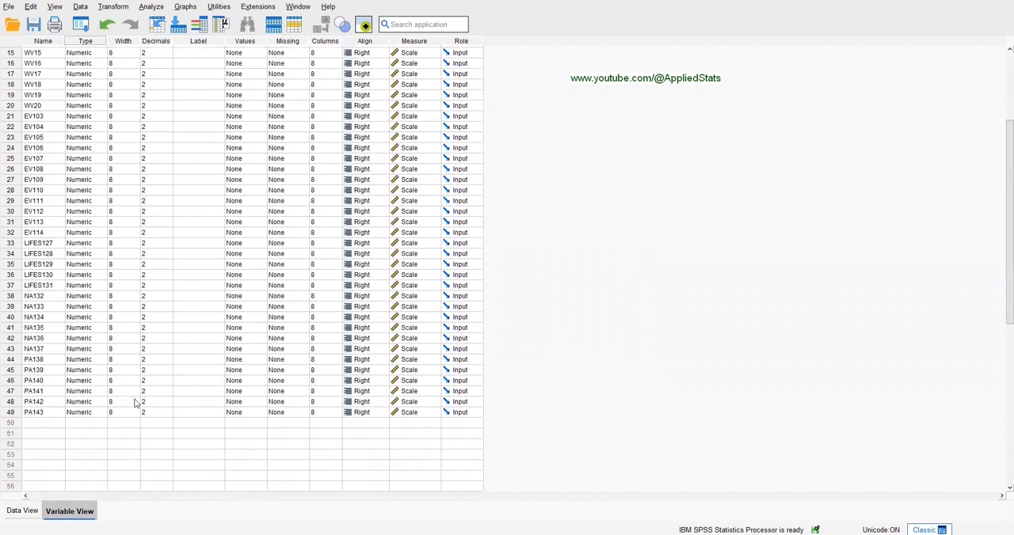
pyautogui.scroll(3)
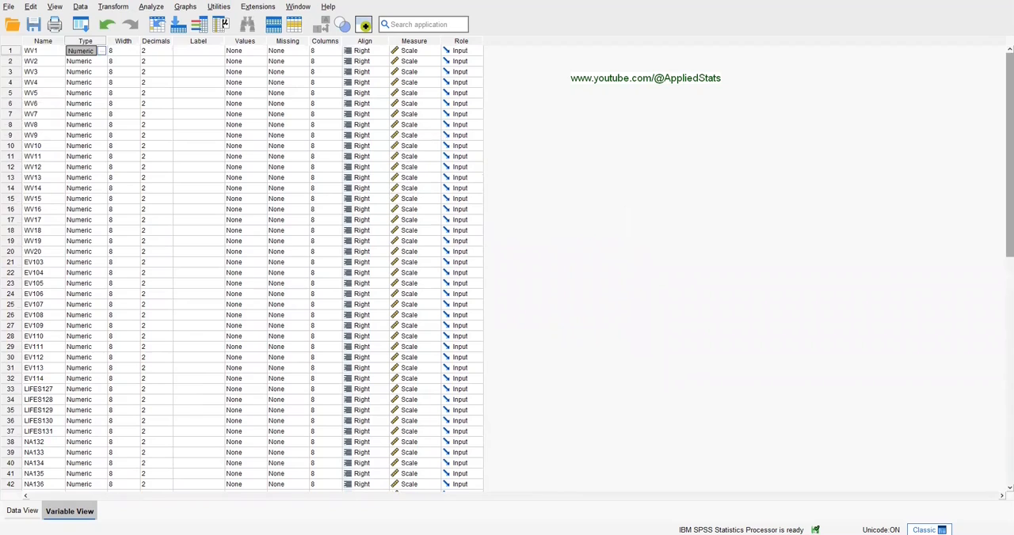
pyautogui.moveTo(173, 155)
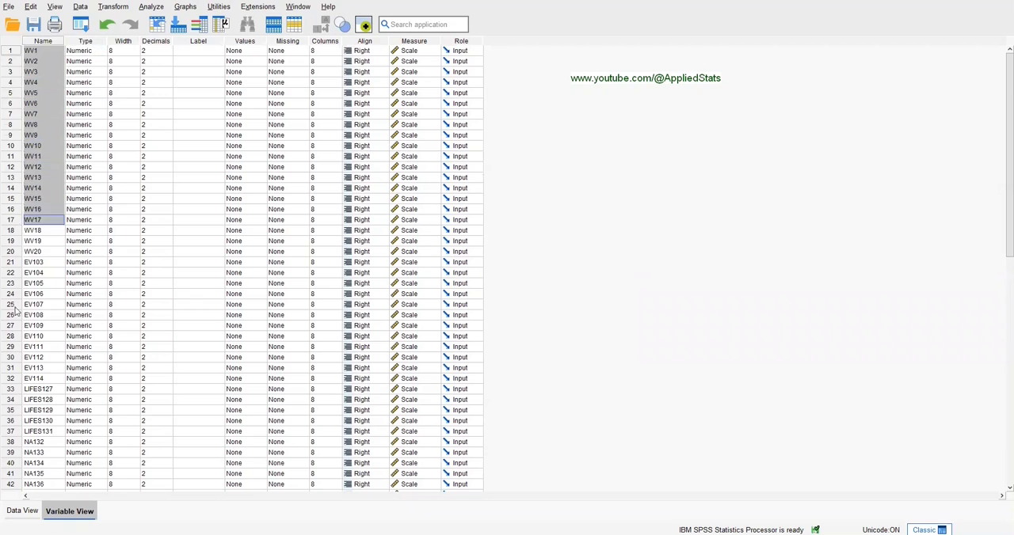
pyautogui.click(35, 146)
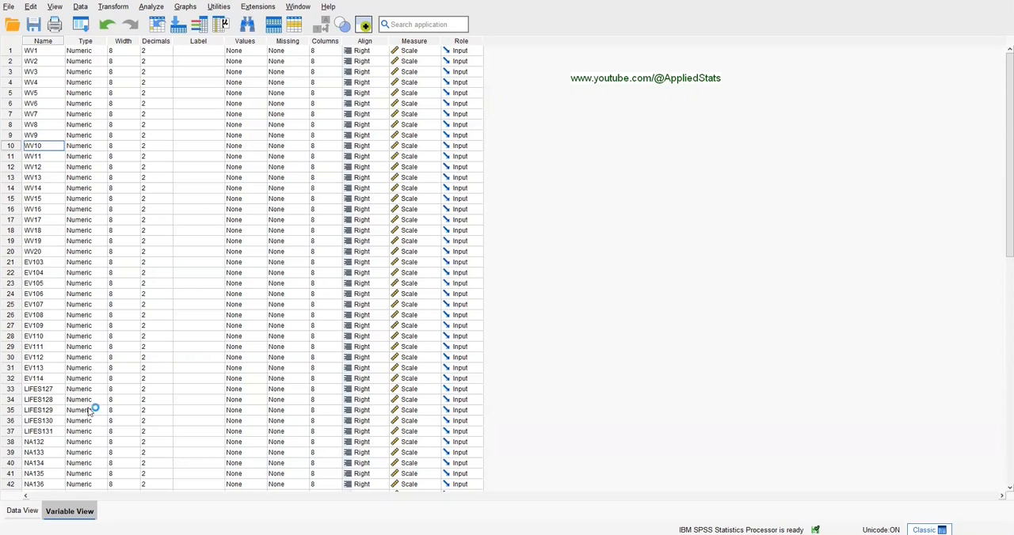
# Return to Data View and inspect the blank WV4 value in case 16
pyautogui.scroll(-3)
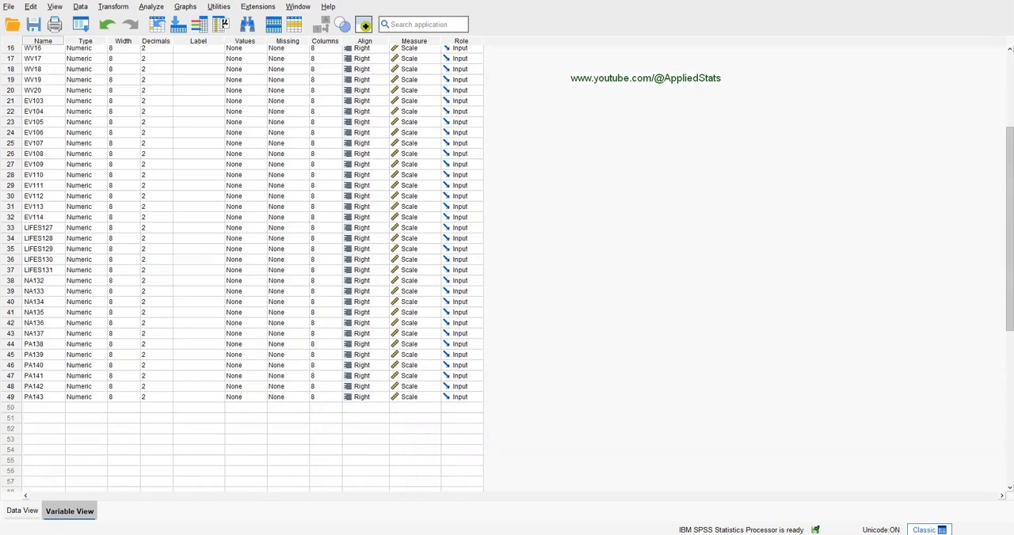
pyautogui.scroll(3)
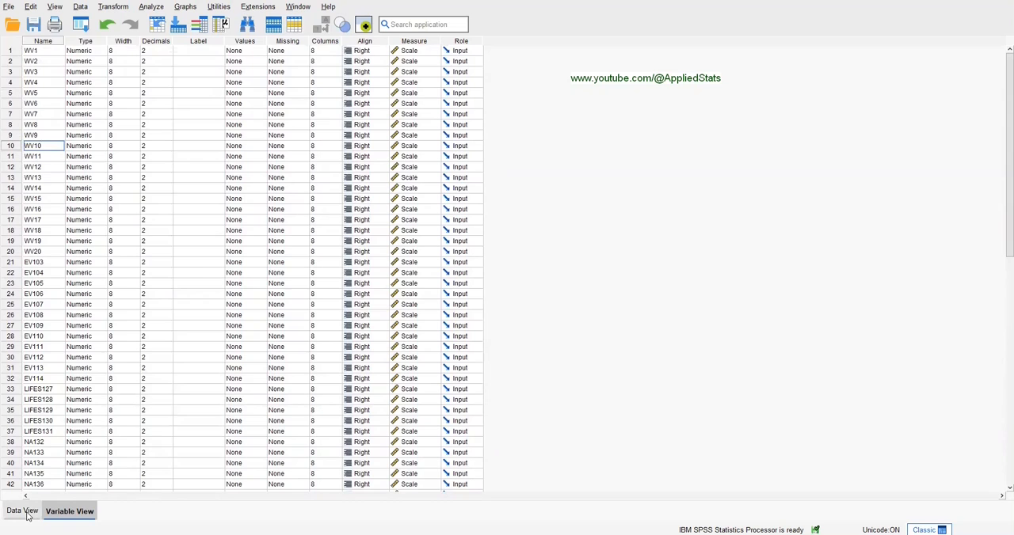
pyautogui.click(22, 511)
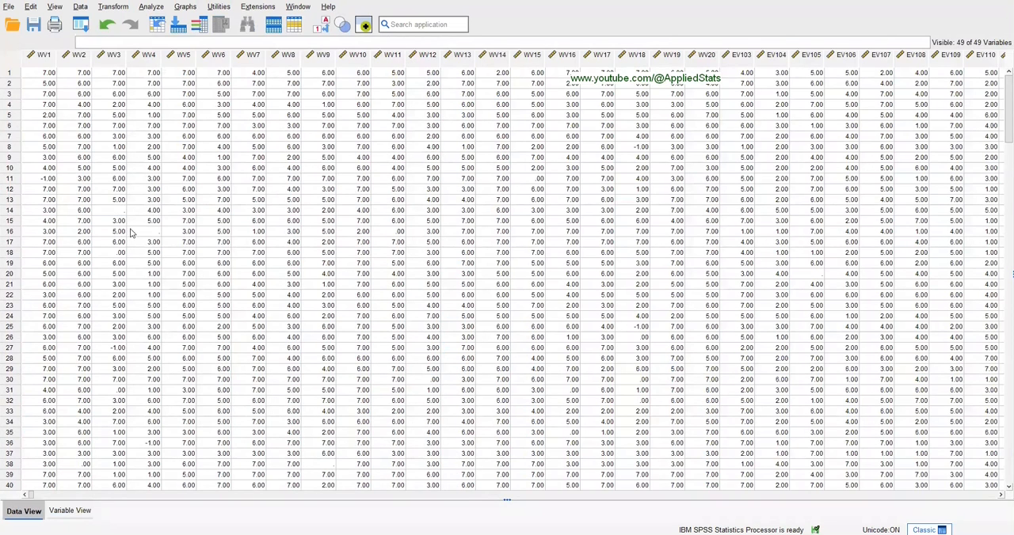
pyautogui.click(142, 231)
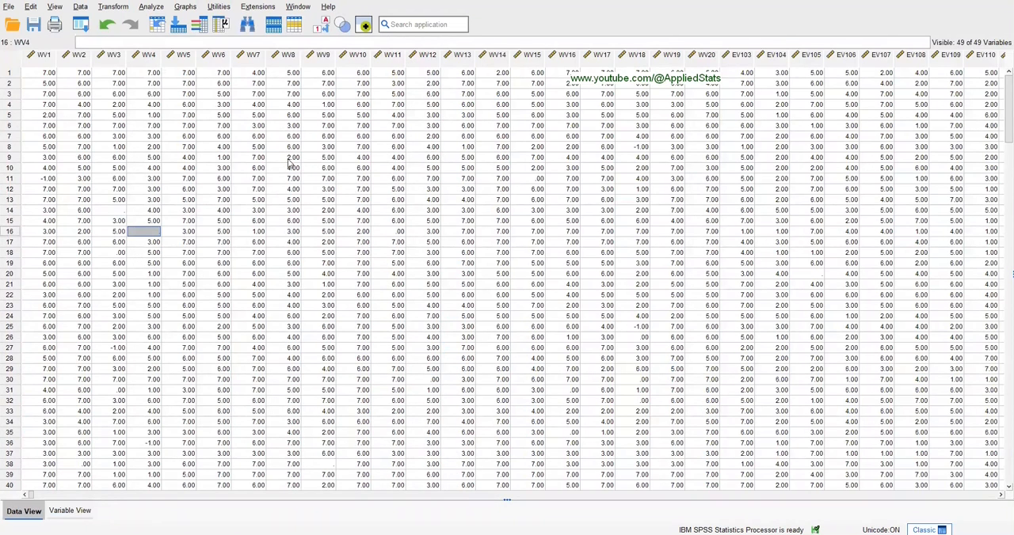
pyautogui.moveTo(123, 18)
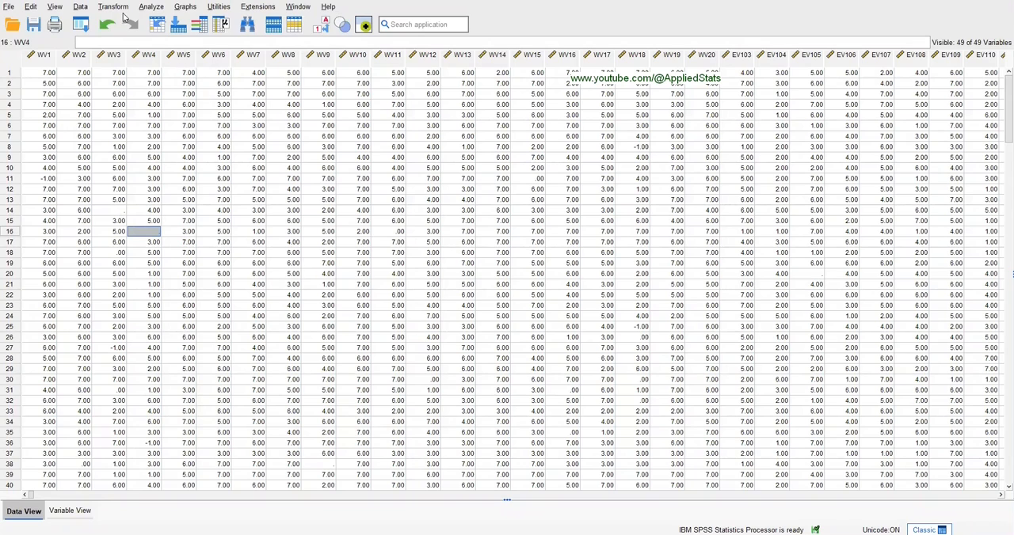
# Start Recode into Same Variables with all variables added and open Old and New Values
pyautogui.click(113, 6)
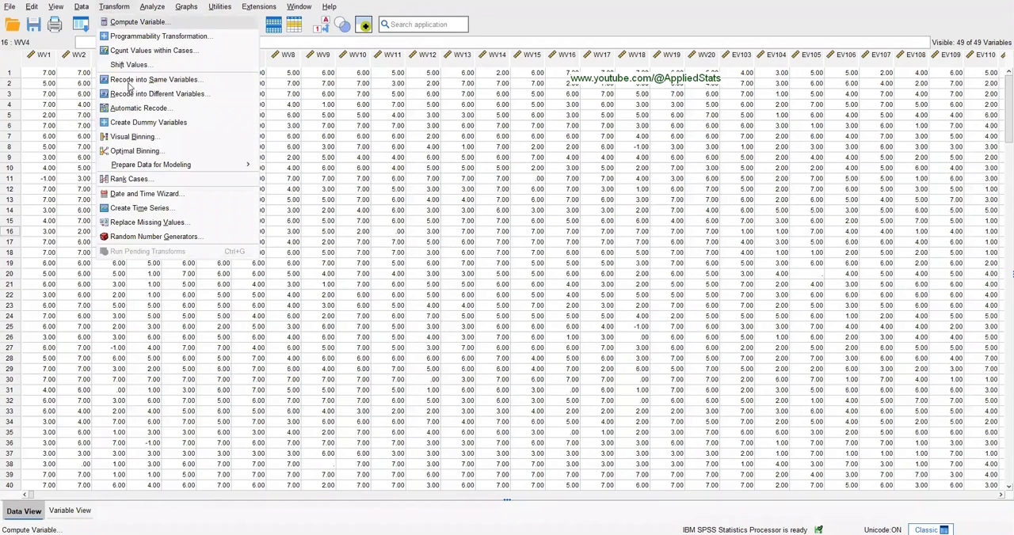
pyautogui.moveTo(155, 79)
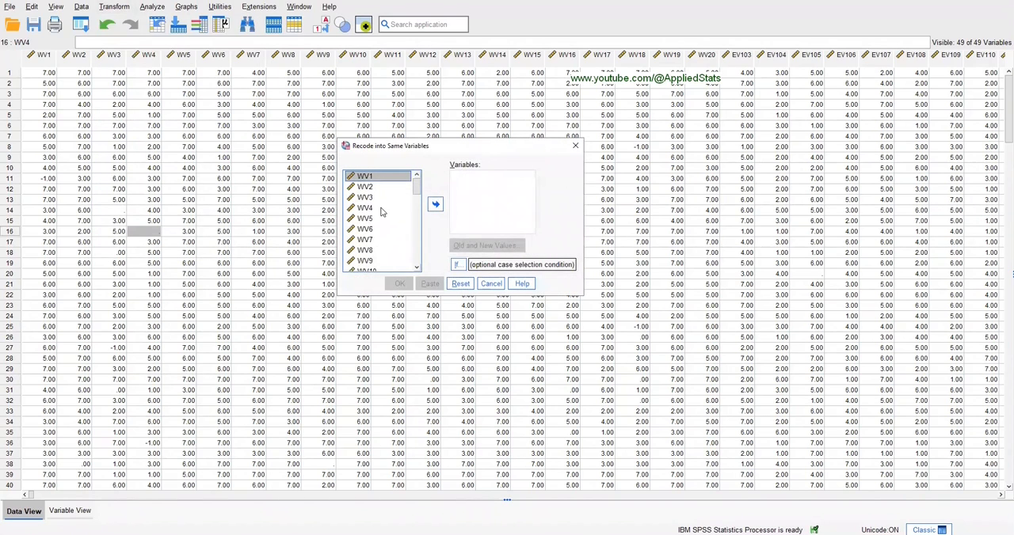
pyautogui.click(435, 204)
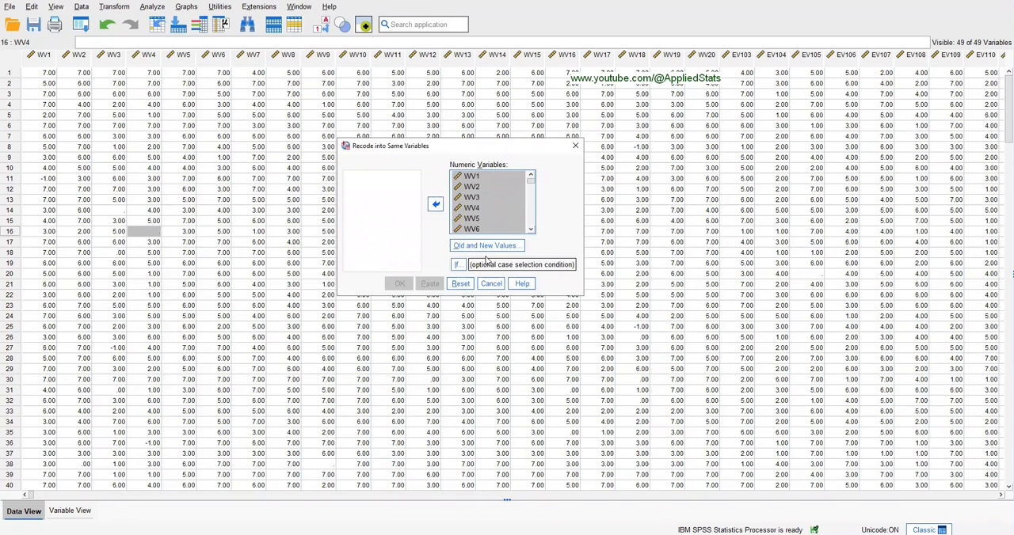
pyautogui.click(484, 245)
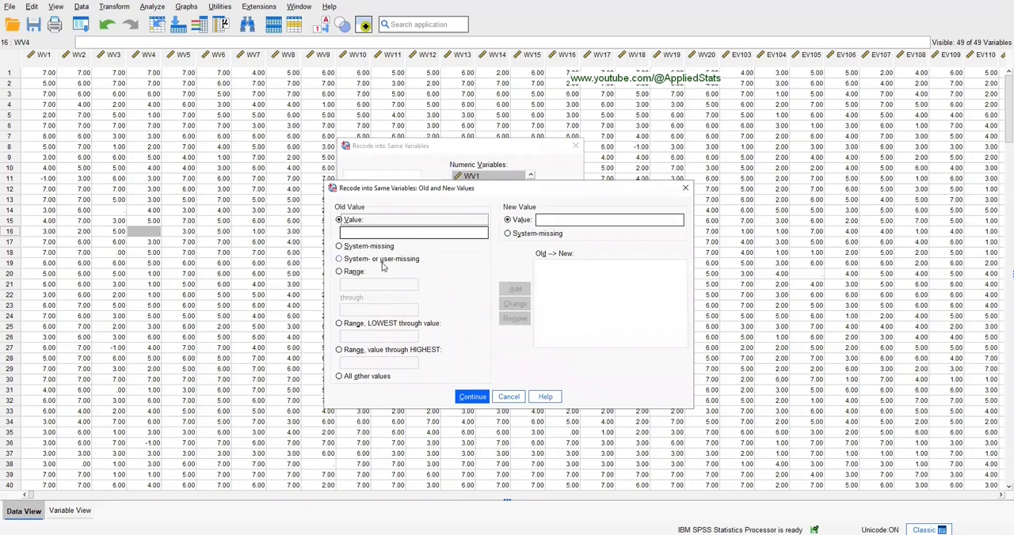
# Add a rule recoding system- or user-missing values to -999 and confirm it
pyautogui.click(340, 259)
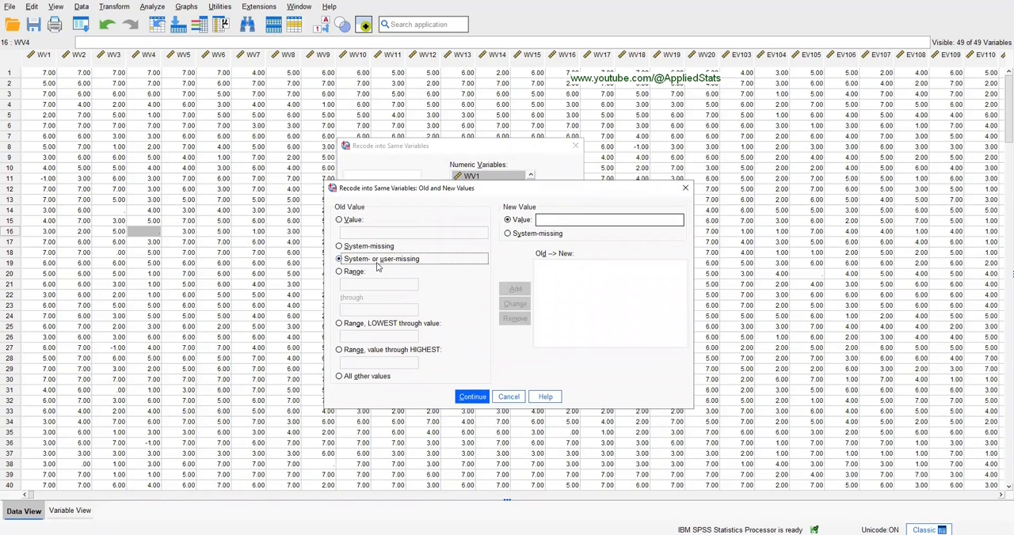
pyautogui.moveTo(389, 263)
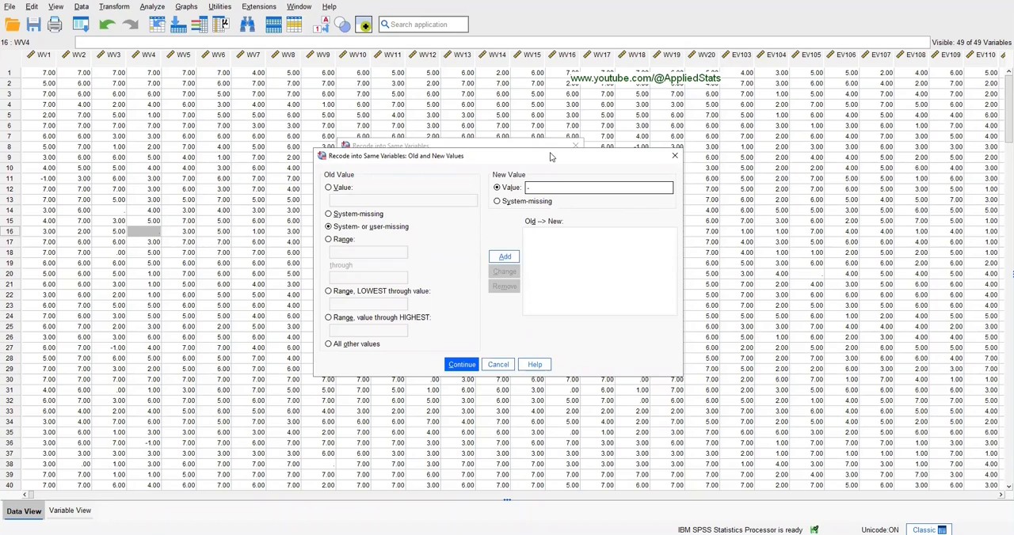
pyautogui.write('-999')
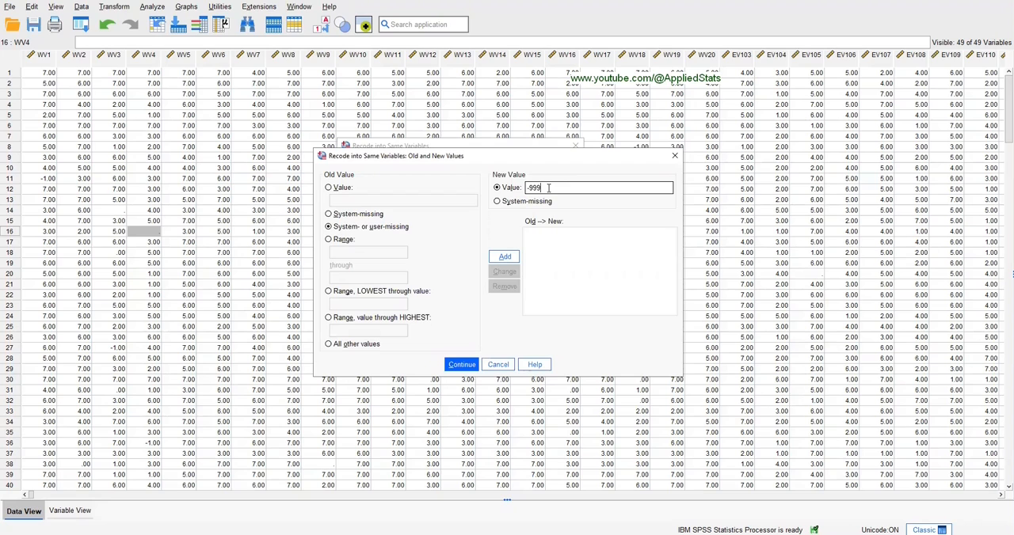
pyautogui.moveTo(541, 187)
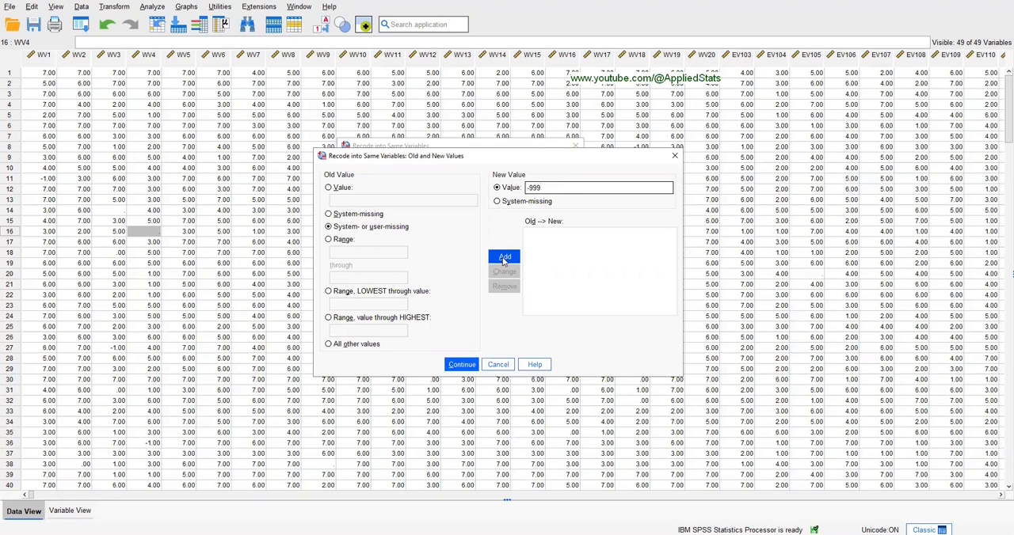
pyautogui.click(504, 257)
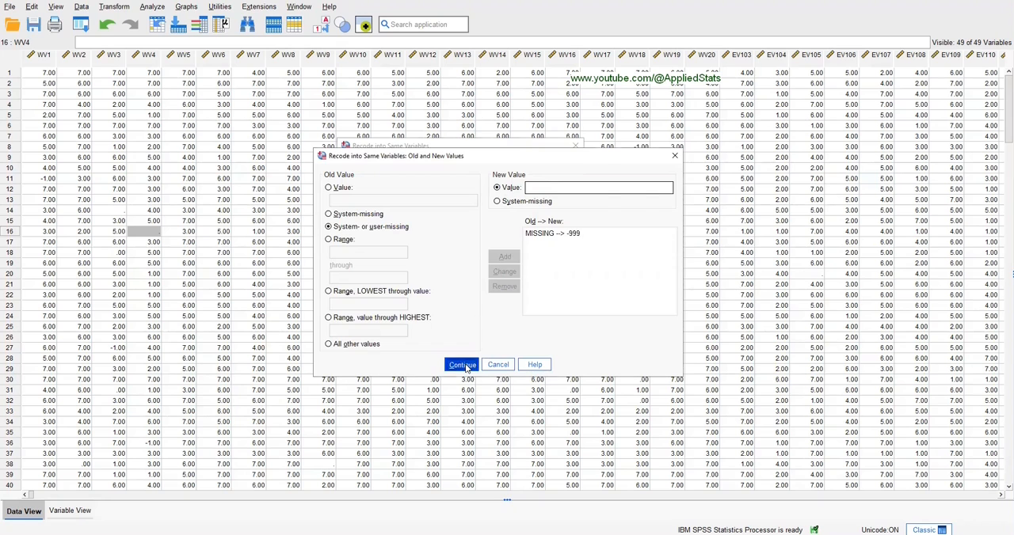
pyautogui.click(461, 364)
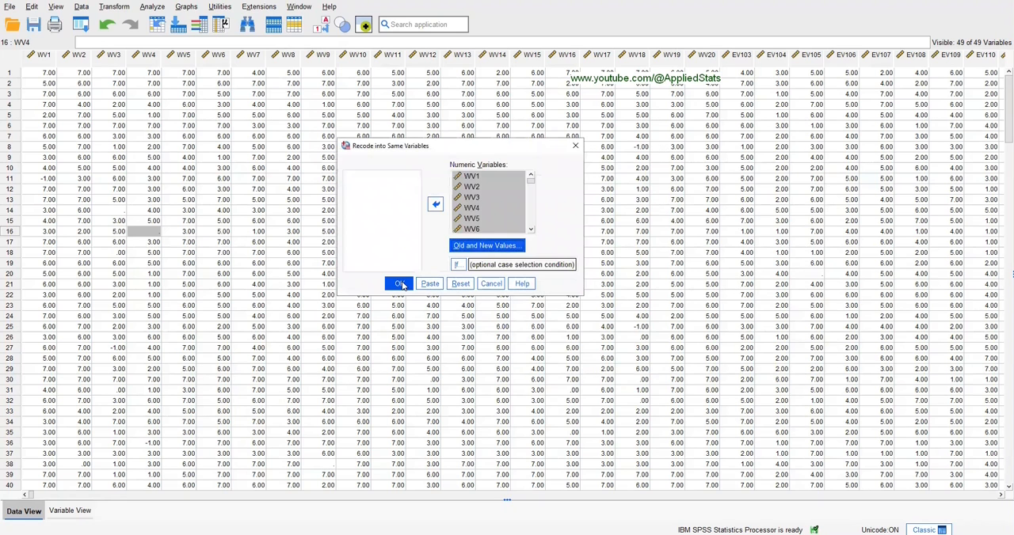
# Run the recode and check the -999 values in WV3 and EV105
pyautogui.click(399, 283)
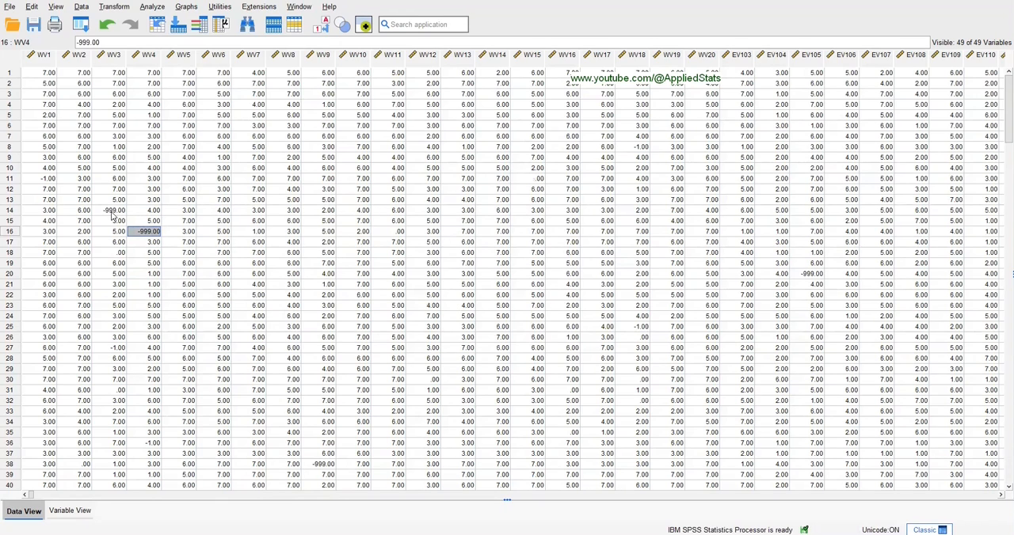
pyautogui.click(111, 210)
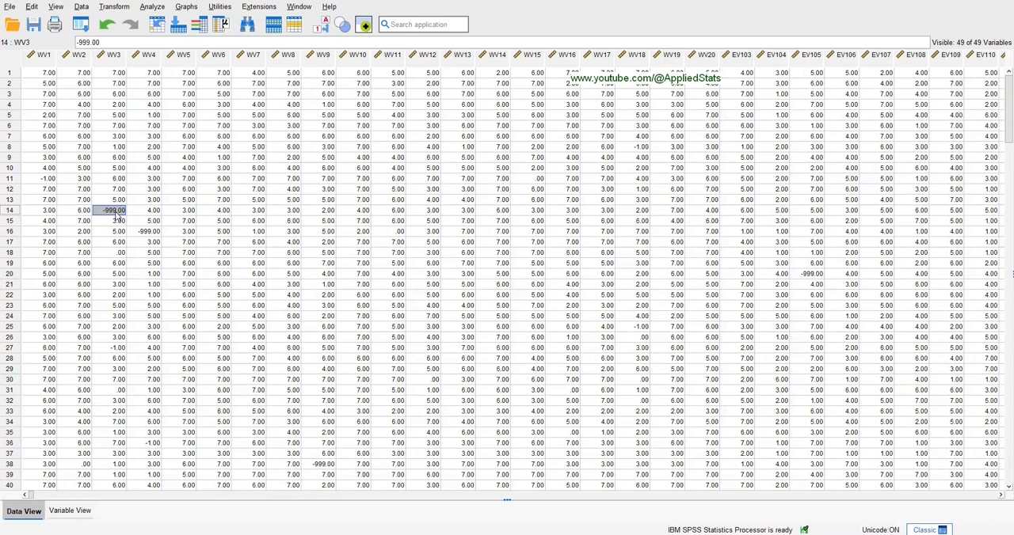
pyautogui.moveTo(188, 241)
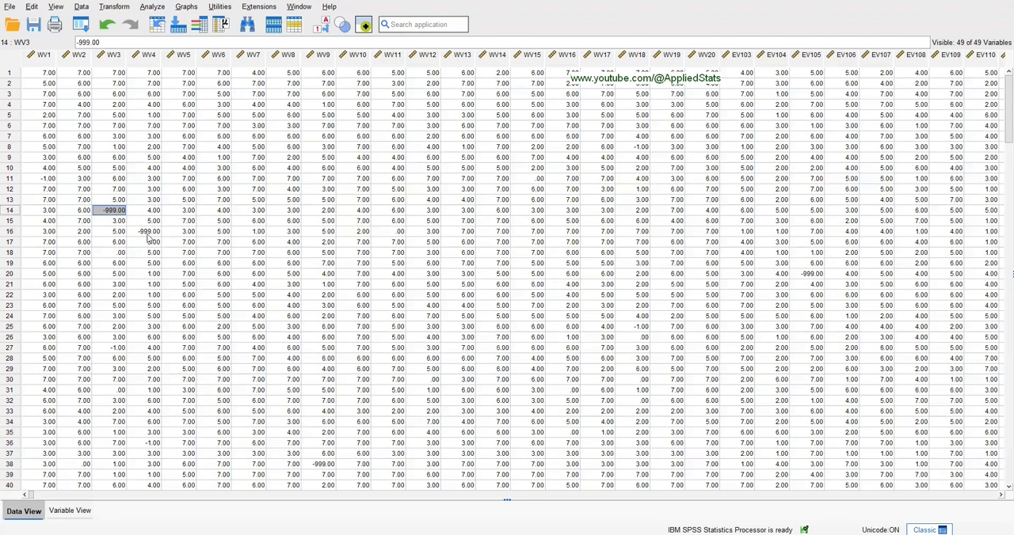
pyautogui.moveTo(278, 275)
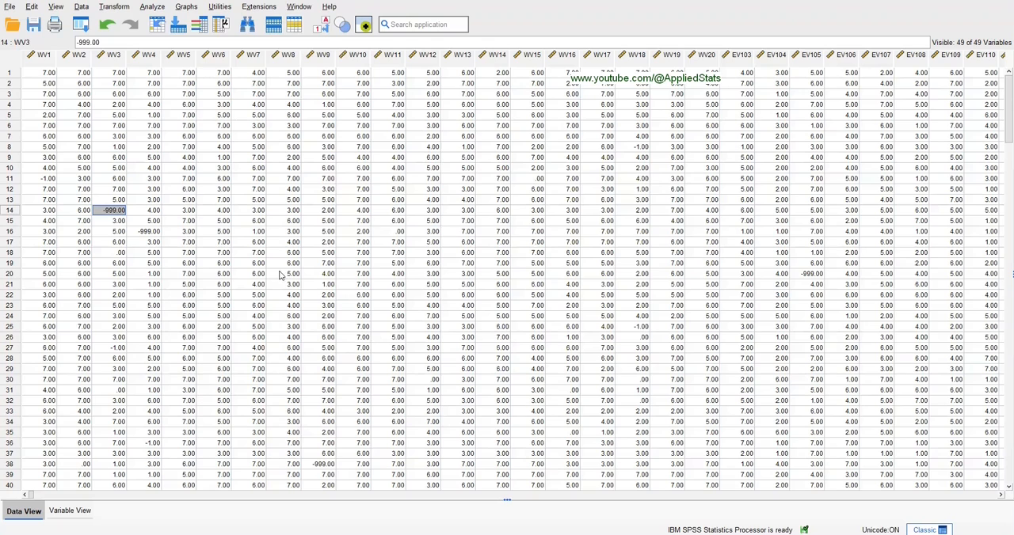
pyautogui.click(810, 273)
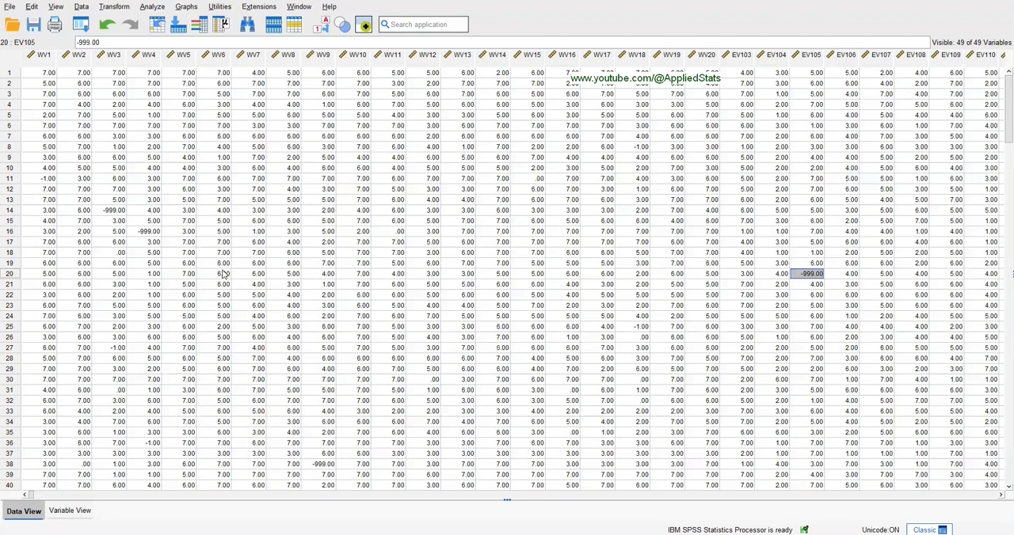
pyautogui.moveTo(111, 216)
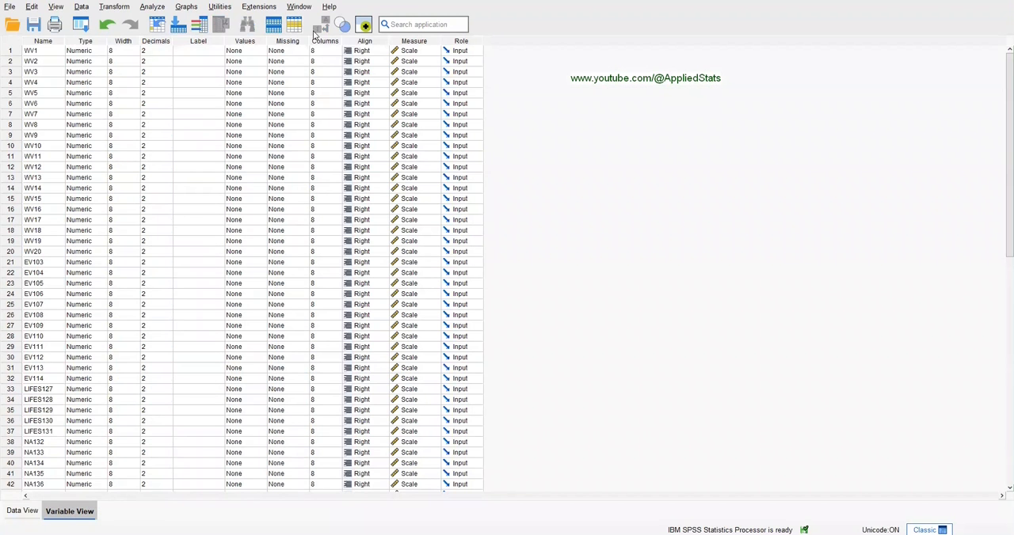
pyautogui.moveTo(287, 57)
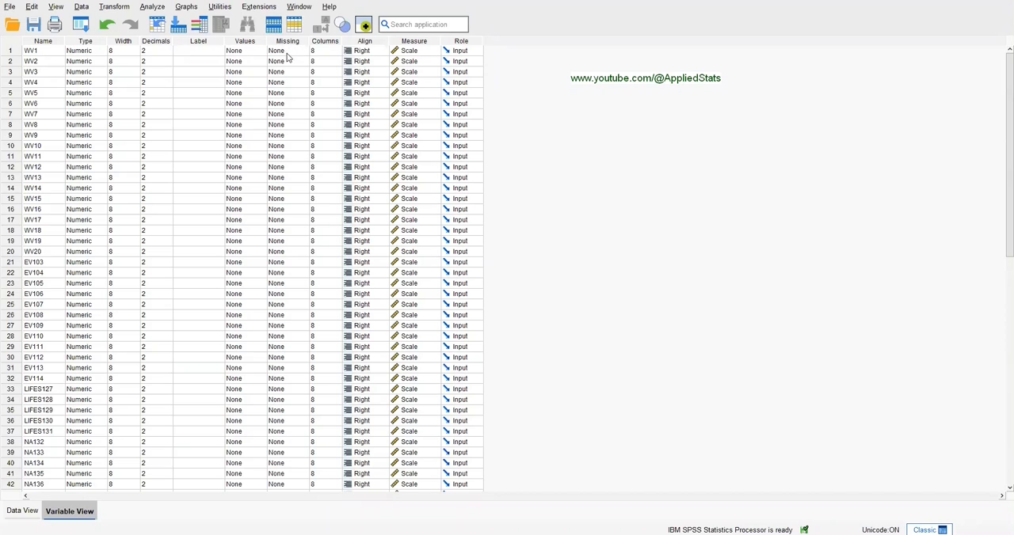
pyautogui.moveTo(283, 50)
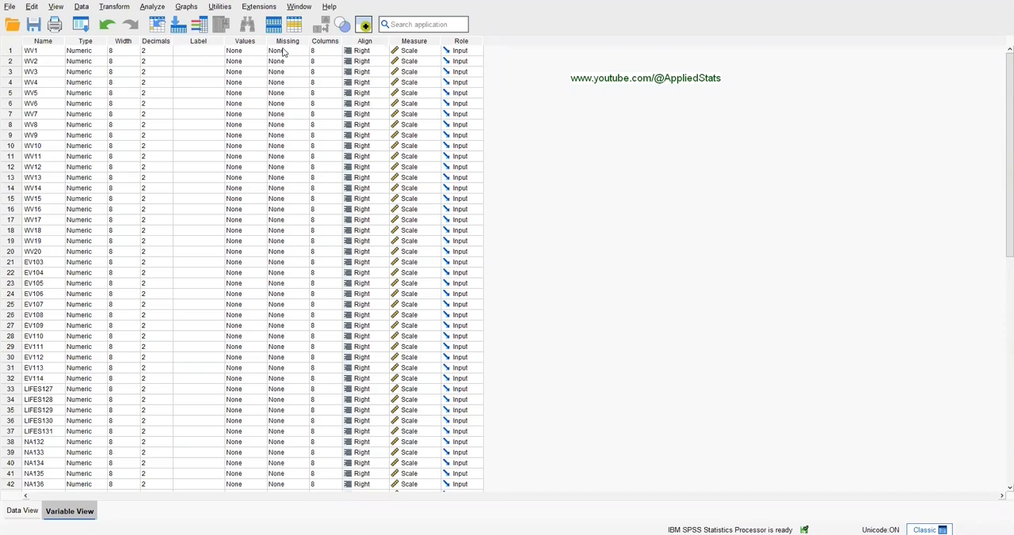
pyautogui.moveTo(301, 54)
pyautogui.write('-999')
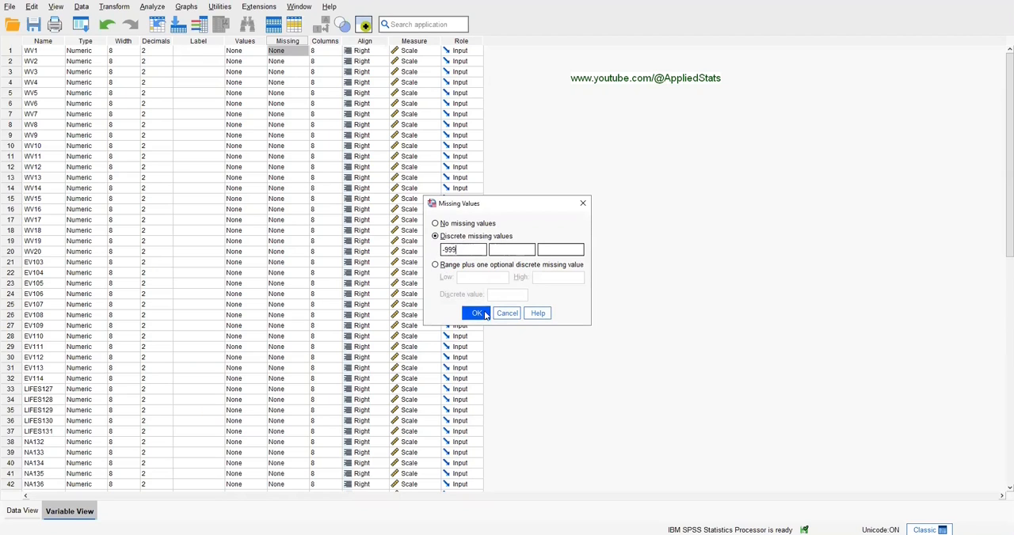
# Confirm -999 as WV1's discrete missing value
pyautogui.click(476, 313)
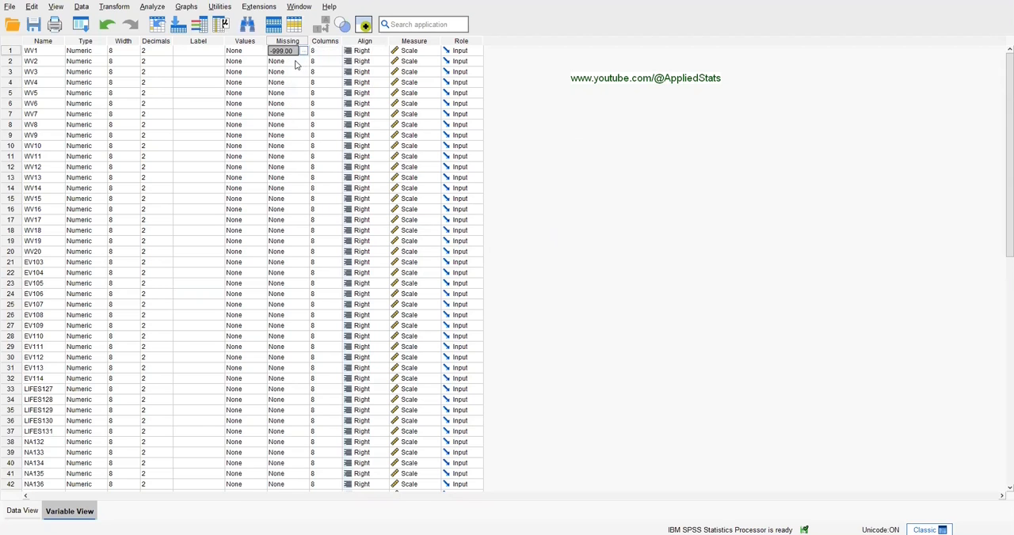
# Paste WV1's -999 missing code into the Missing cells of all variables through PA143
pyautogui.scroll(-3)
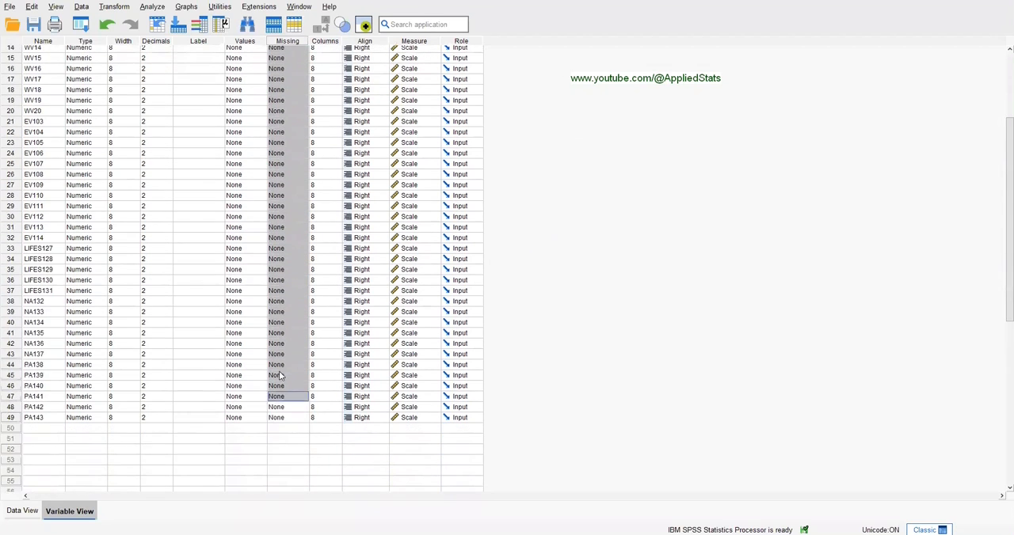
pyautogui.rightClick(276, 396)
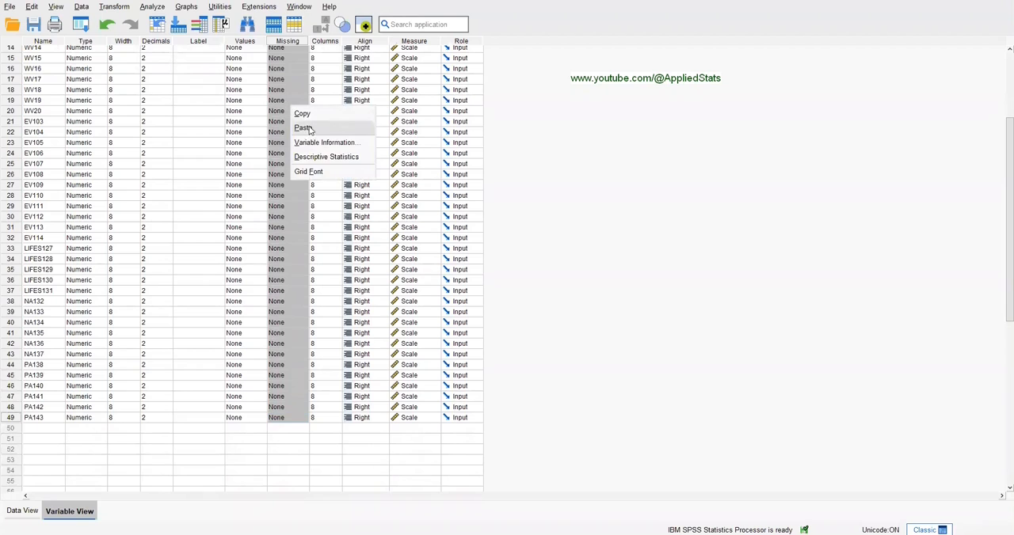
pyautogui.click(303, 128)
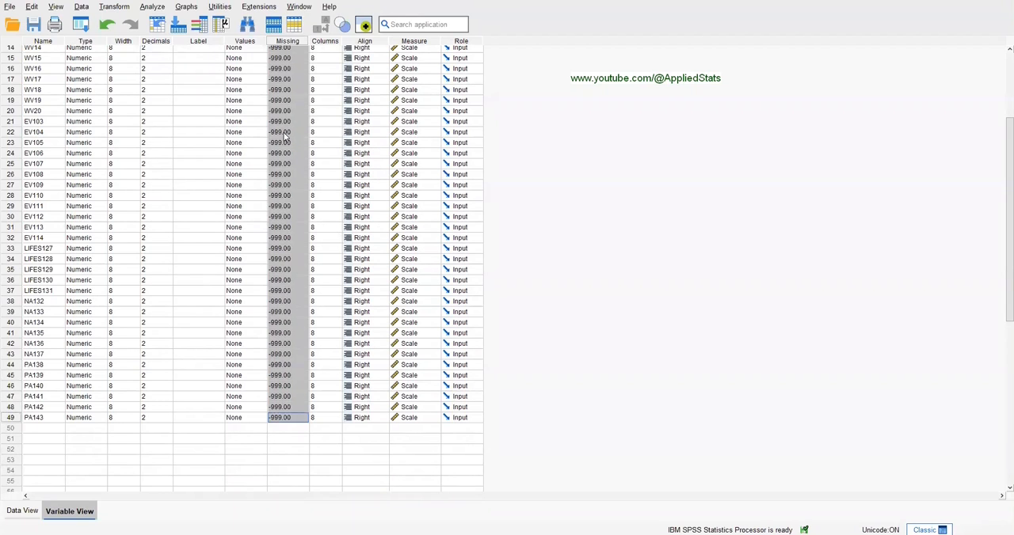
pyautogui.moveTo(268, 155)
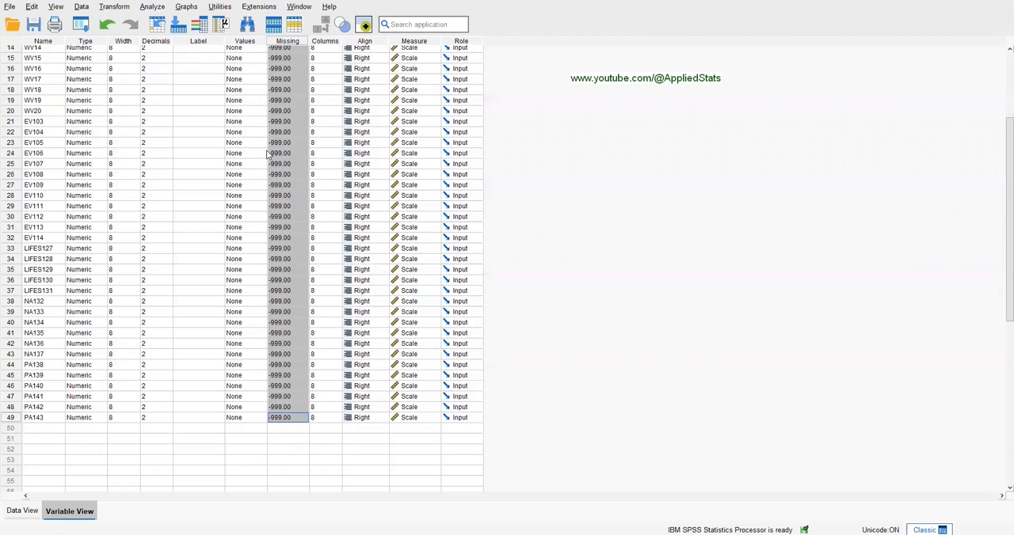
pyautogui.moveTo(289, 149)
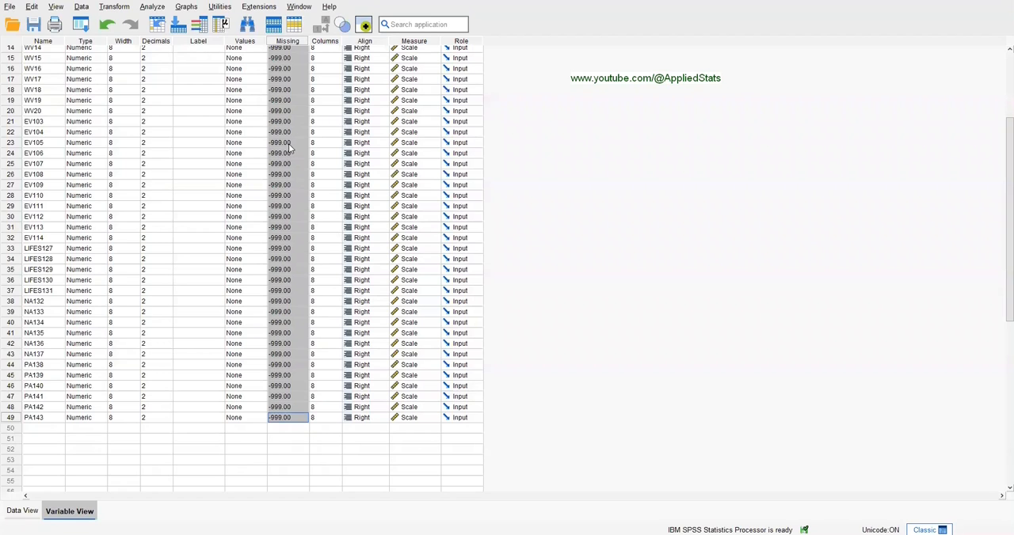
pyautogui.scroll(3)
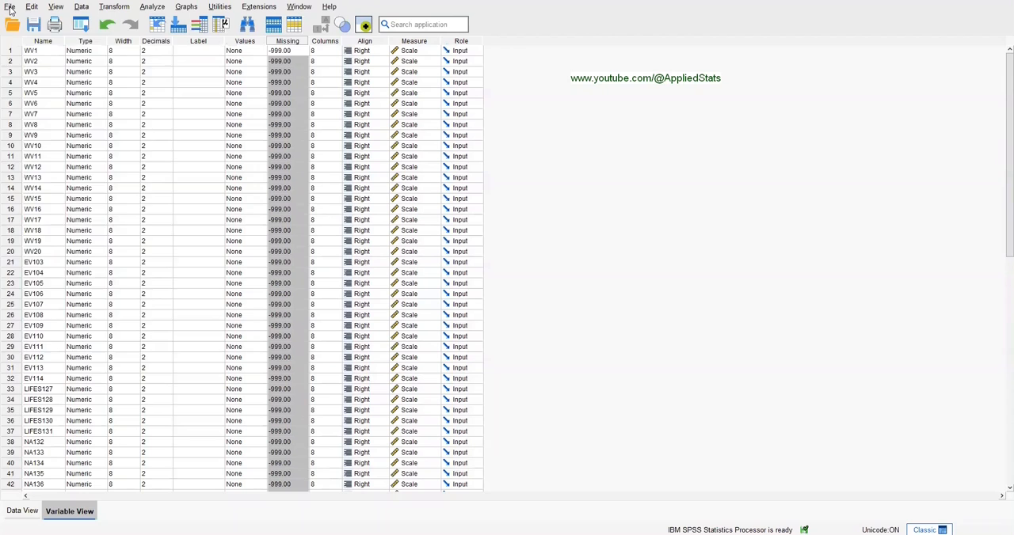
# Save the dataset as tab-delimited M1.dat in the mplus folder
pyautogui.click(9, 6)
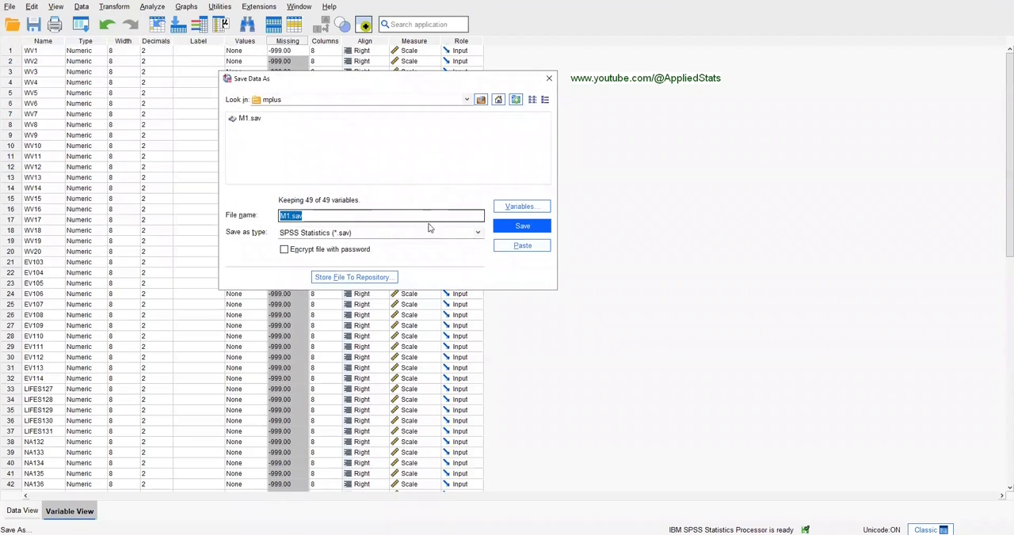
pyautogui.click(475, 232)
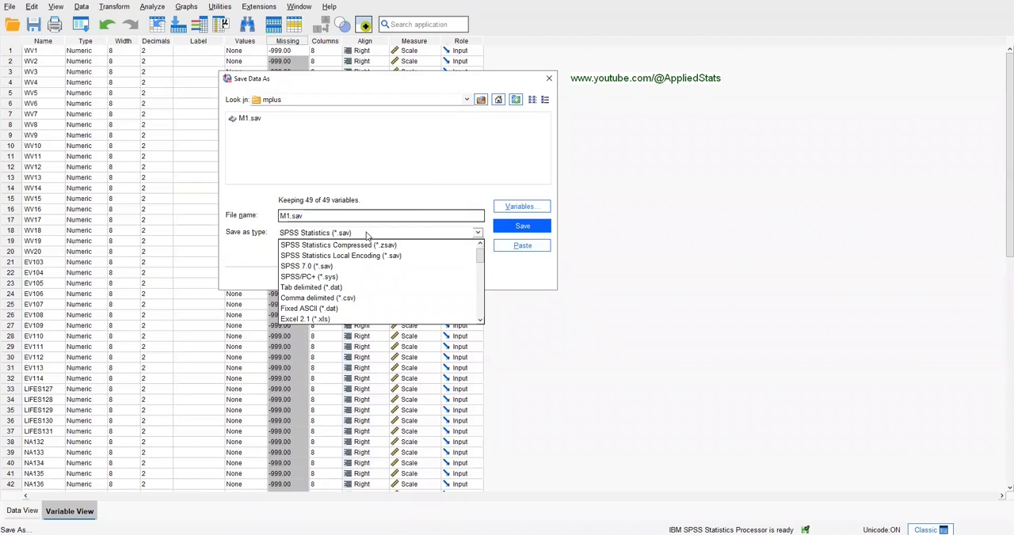
pyautogui.moveTo(333, 287)
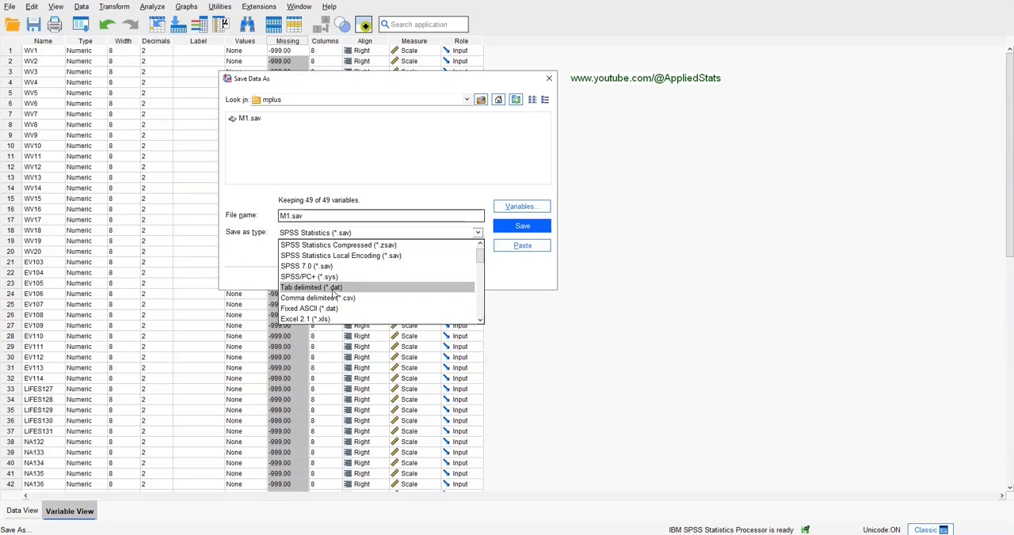
pyautogui.click(311, 287)
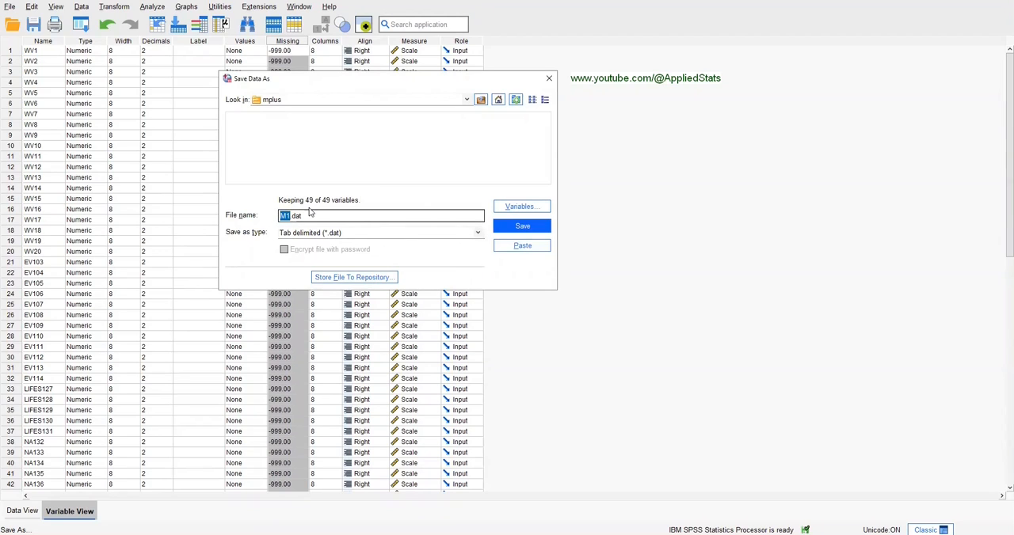
pyautogui.moveTo(522, 225)
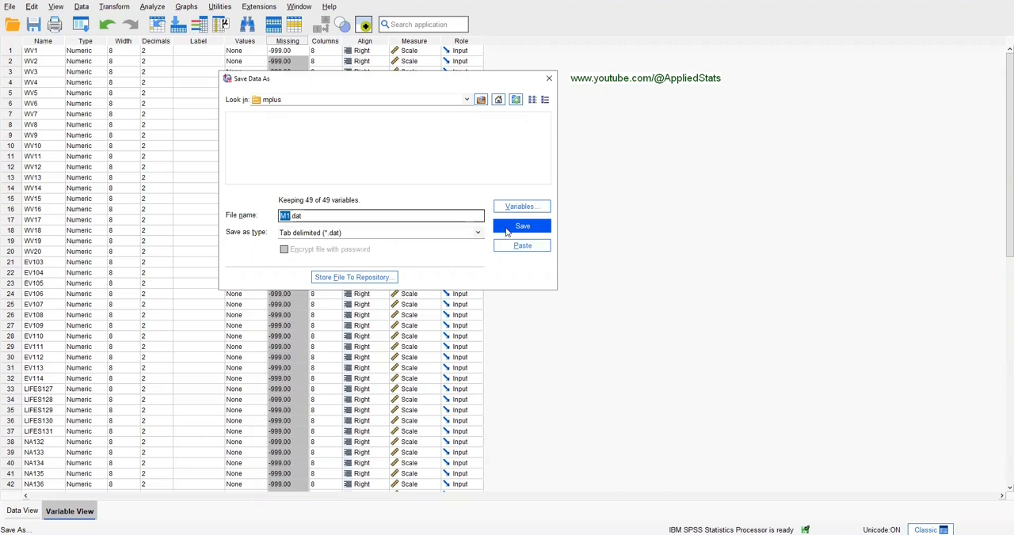
pyautogui.click(522, 226)
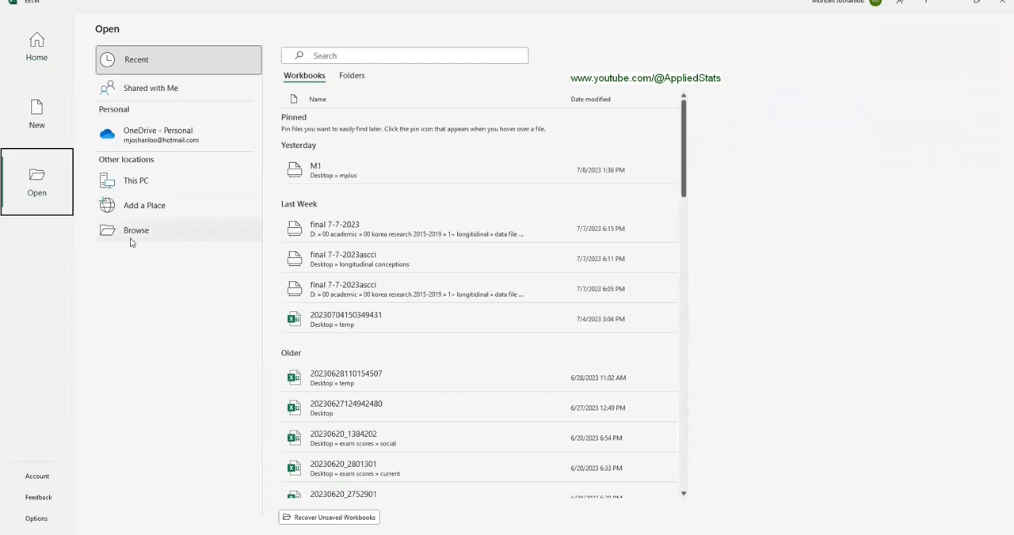
# Import M1.dat into Excel as tab-delimited text with General column formats
pyautogui.click(135, 230)
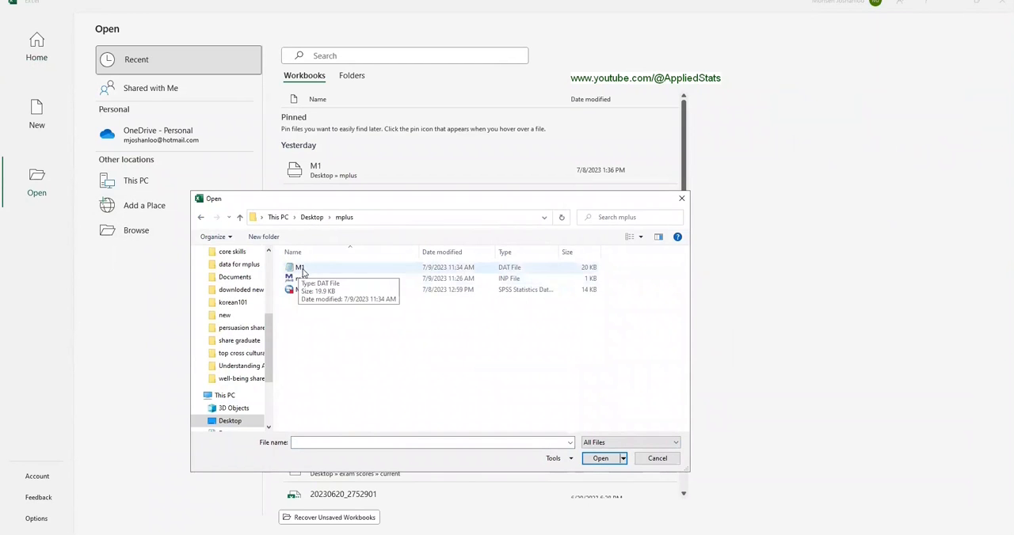
pyautogui.moveTo(495, 275)
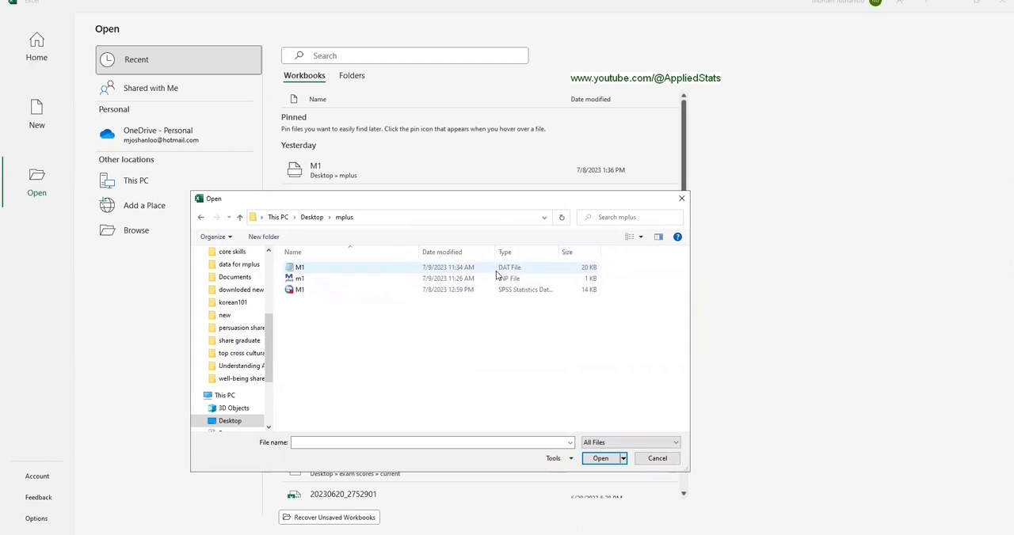
pyautogui.moveTo(519, 272)
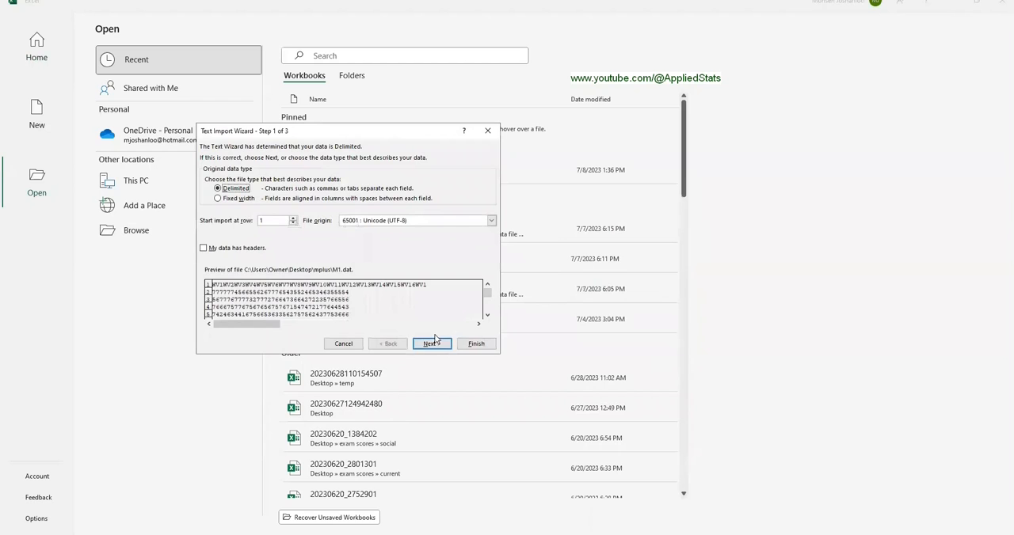
pyautogui.click(431, 344)
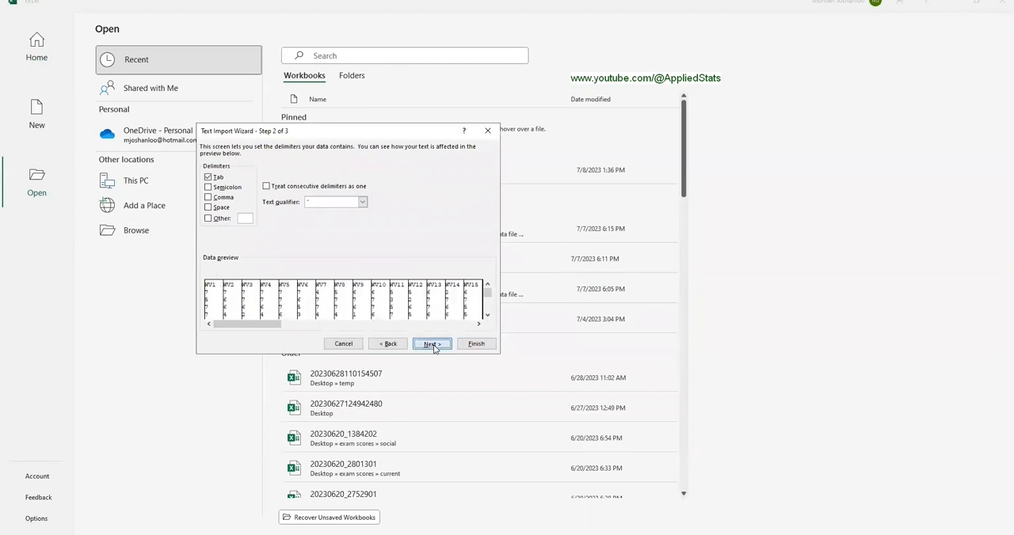
pyautogui.click(430, 344)
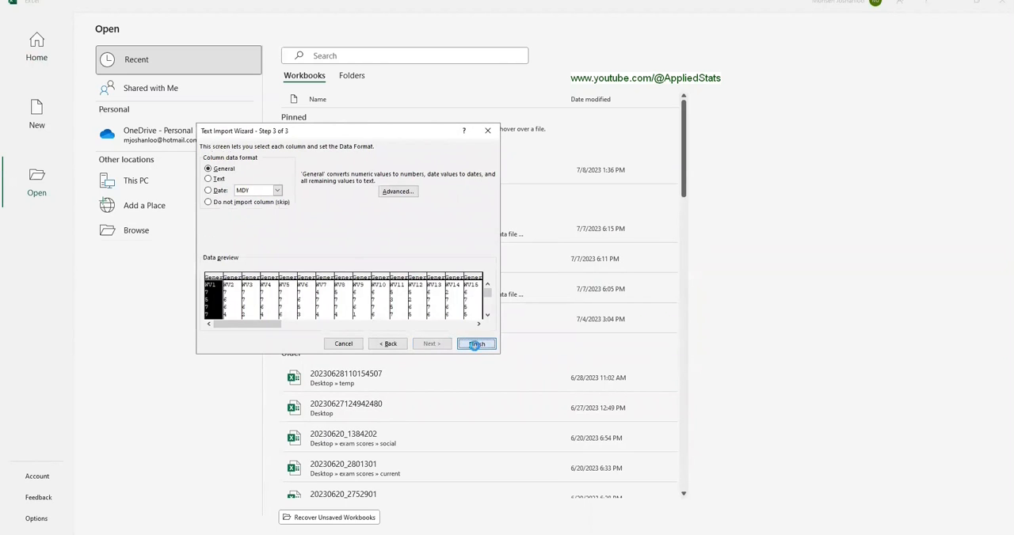
pyautogui.click(476, 343)
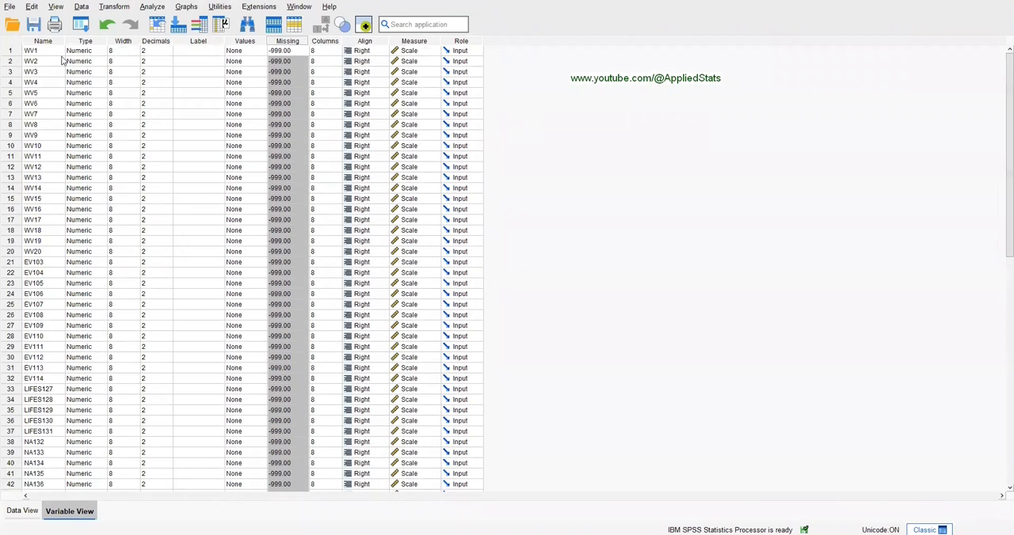
pyautogui.scroll(-3)
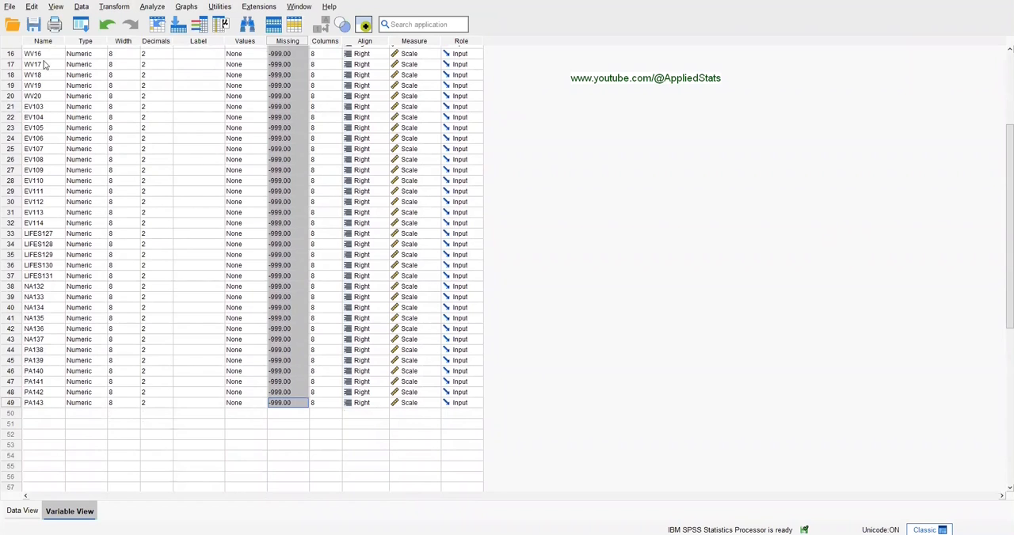
pyautogui.scroll(3)
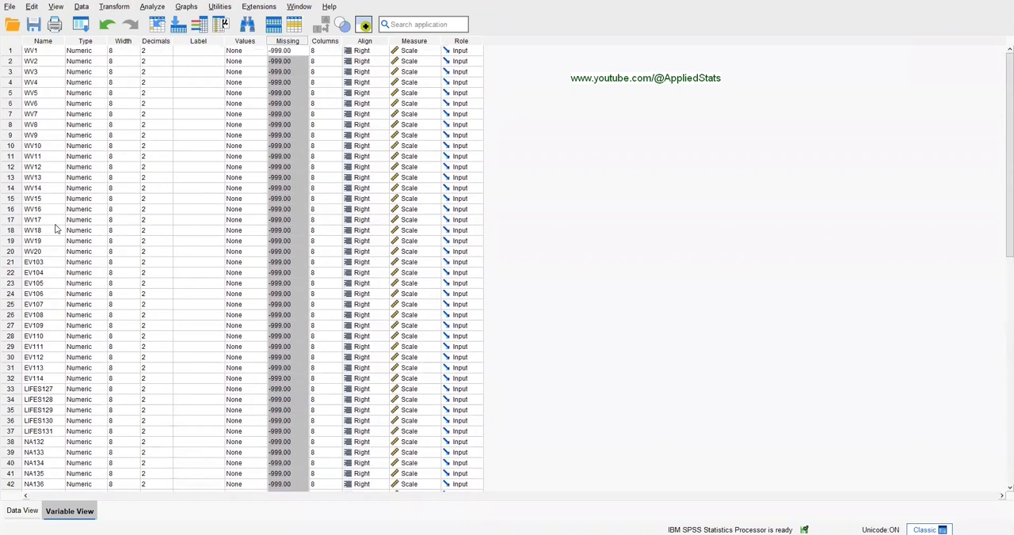
pyautogui.moveTo(3, 81)
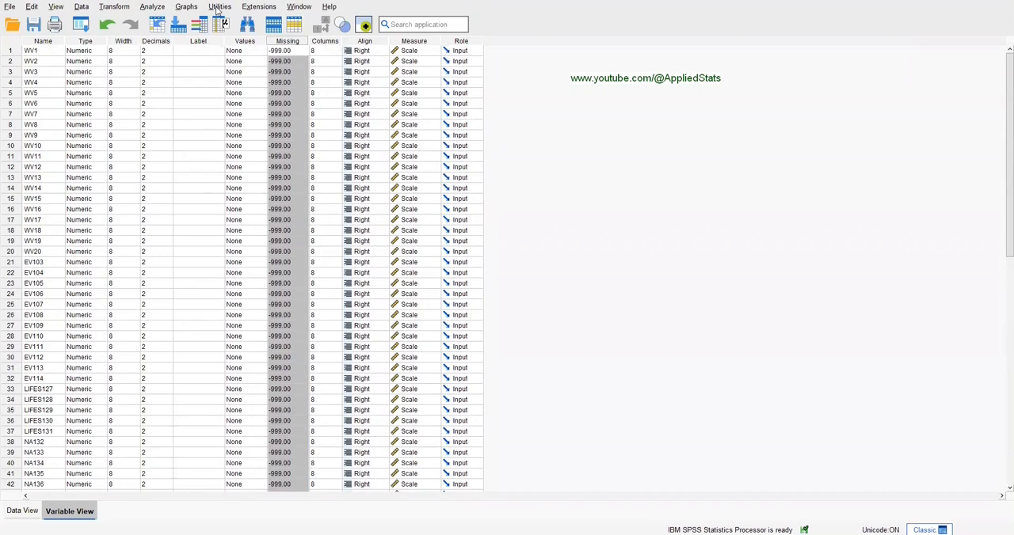
# Paste all SPSS variable names, WV1 through PA143, from Utilities > Variables into a syntax window
pyautogui.click(219, 7)
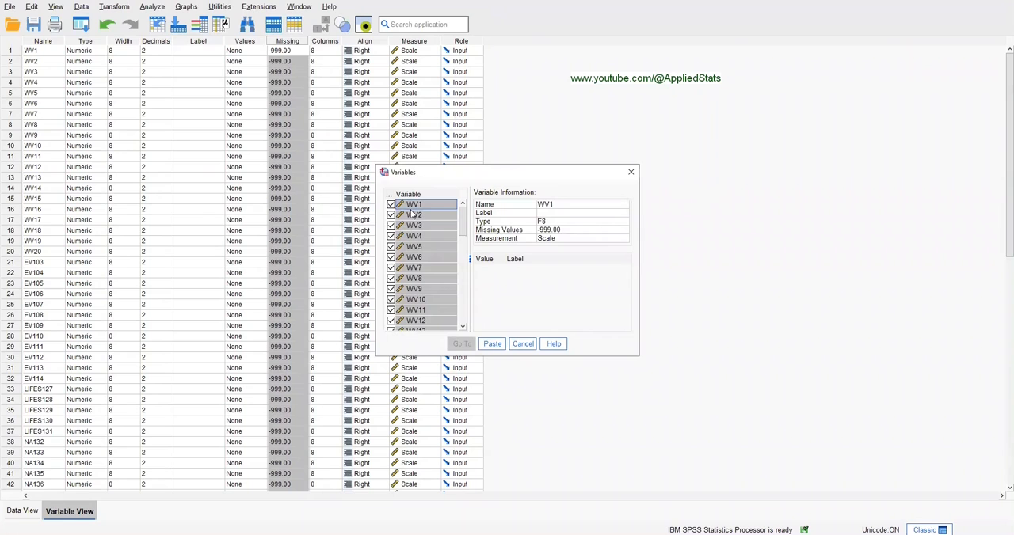
pyautogui.scroll(-3)
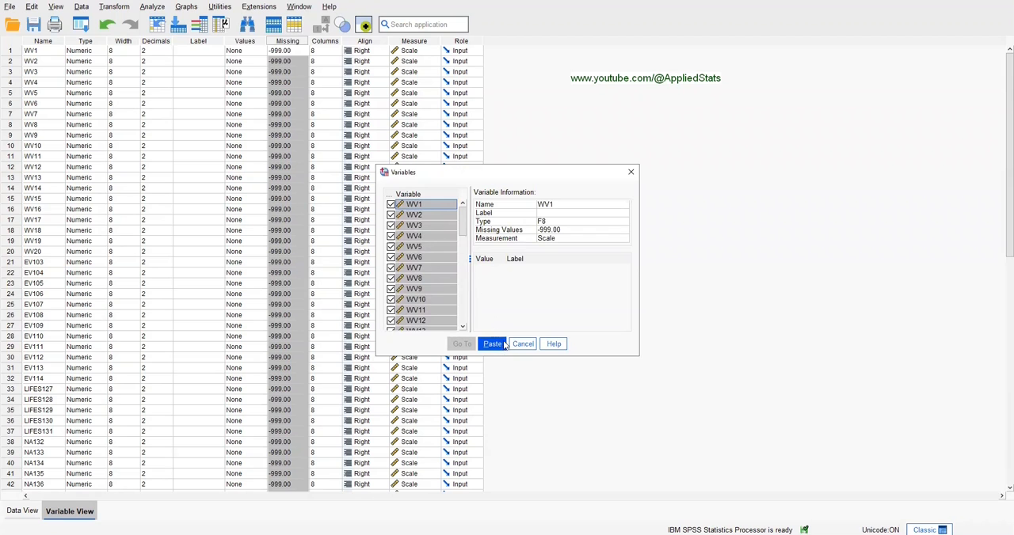
pyautogui.click(491, 343)
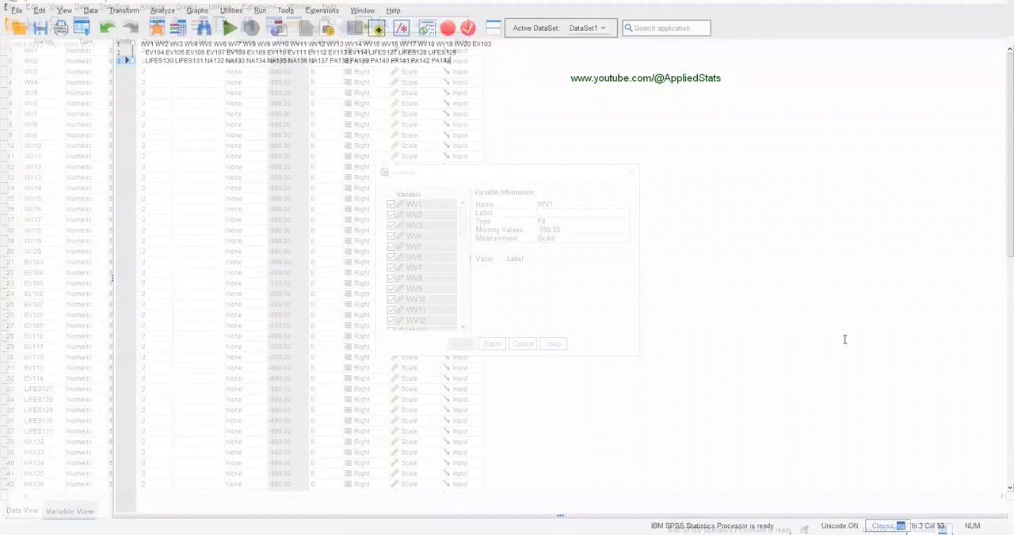
pyautogui.click(522, 343)
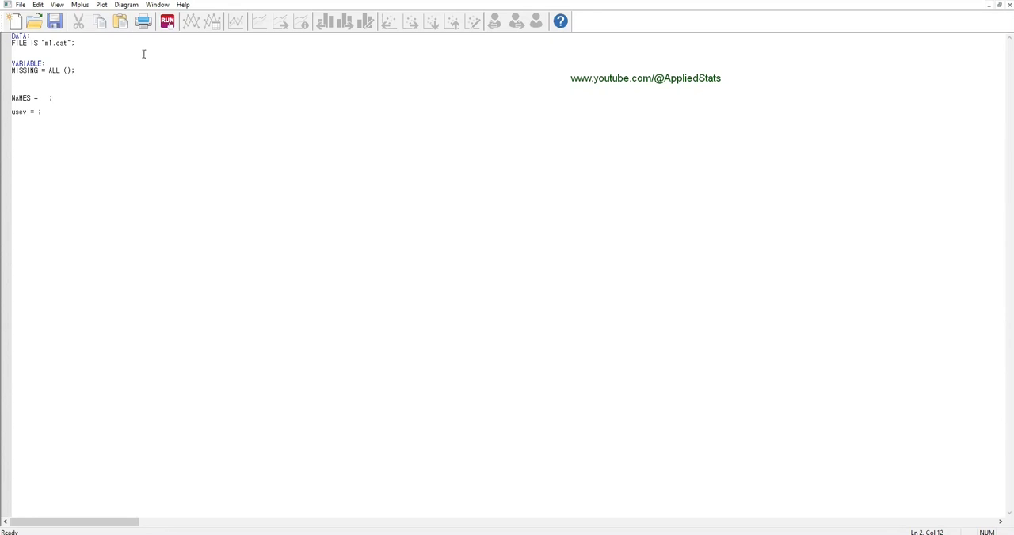
# Set MISSING = ALL (-999) and list the names WV1 through PA143 under NAMES, wrapped across lines
pyautogui.doubleClick(61, 42)
pyautogui.write('-')
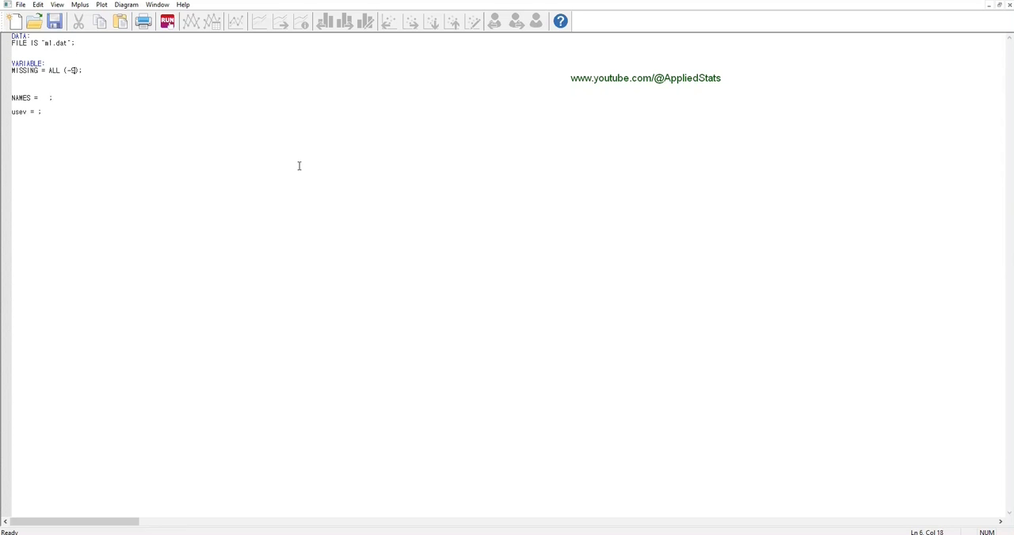
pyautogui.write('99')
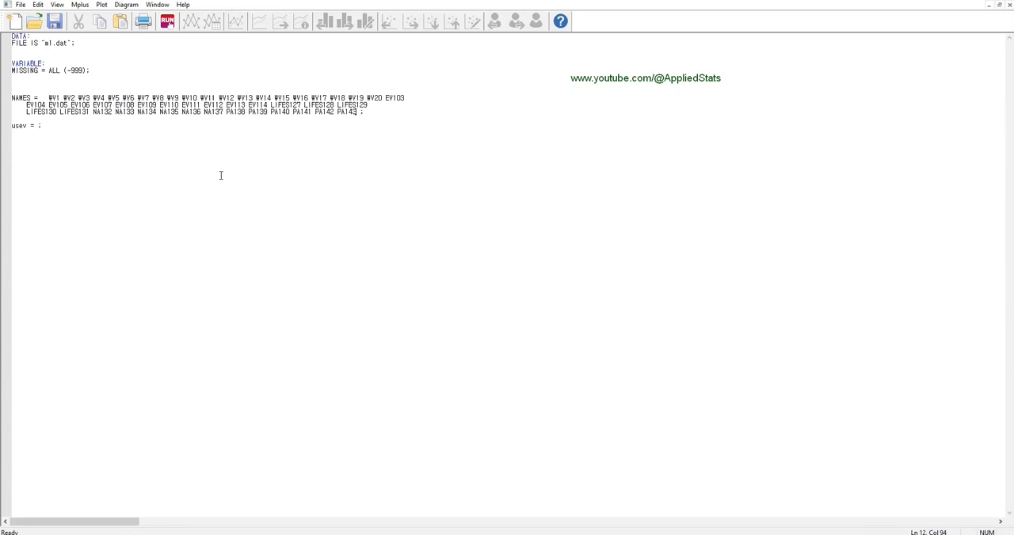
pyautogui.moveTo(243, 144)
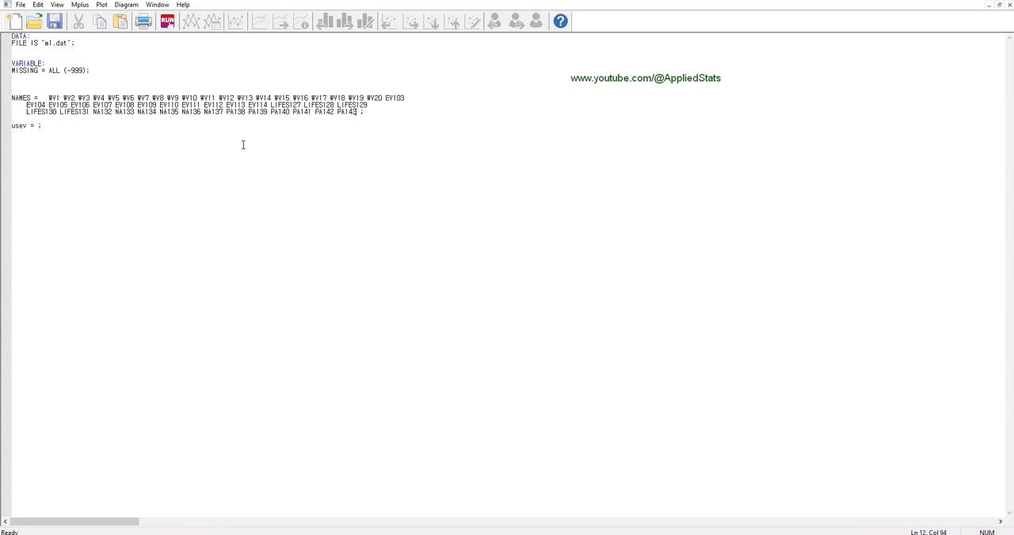
pyautogui.moveTo(239, 152)
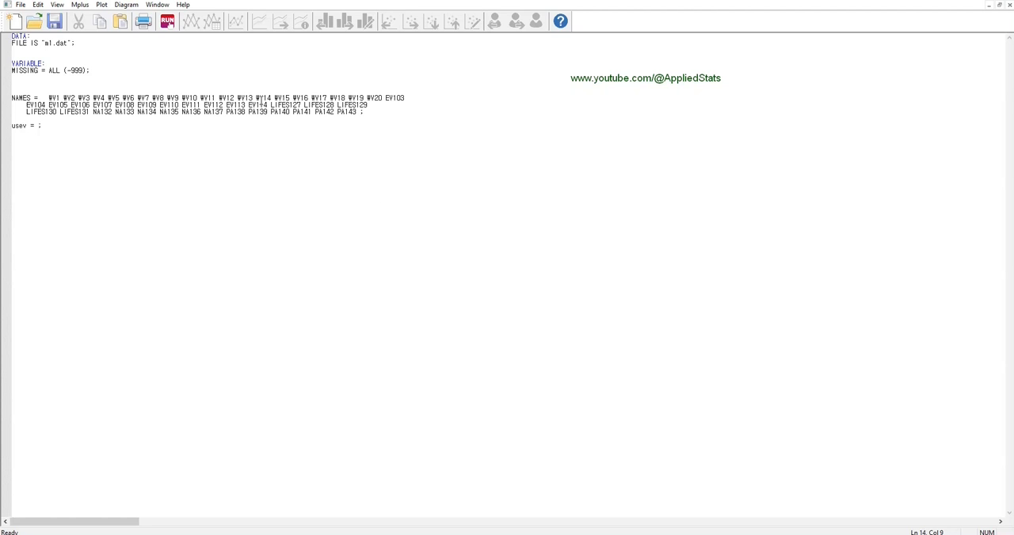
pyautogui.click(218, 97)
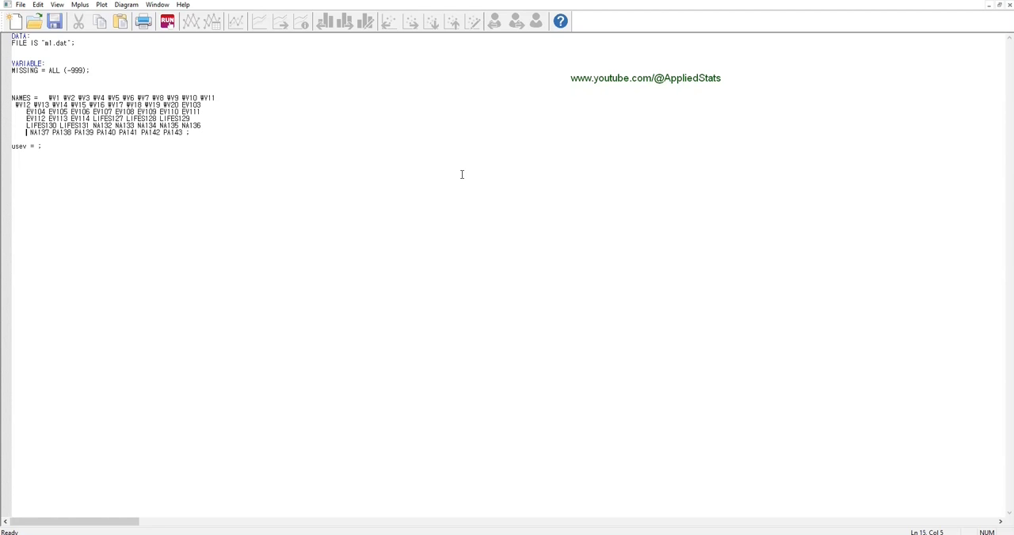
pyautogui.moveTo(236, 145)
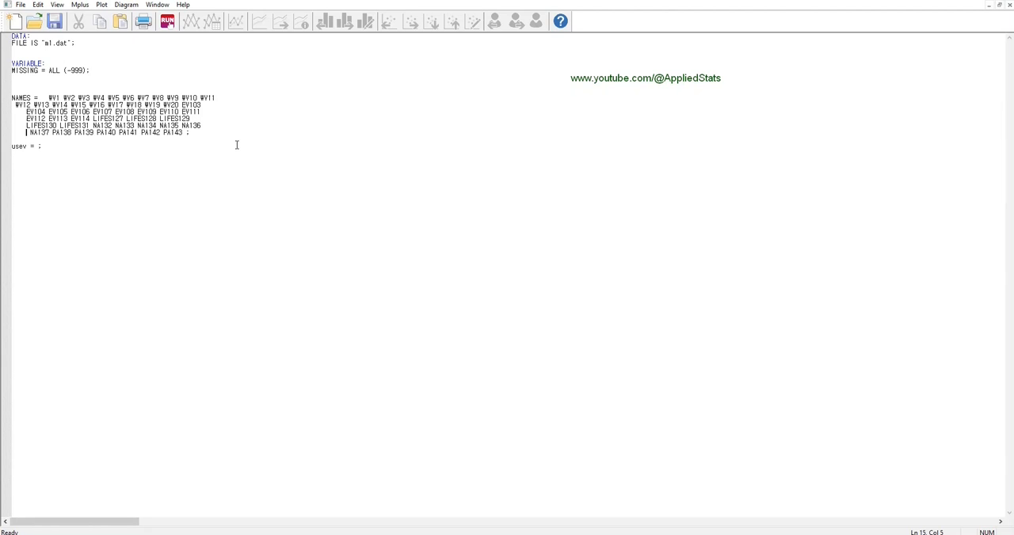
pyautogui.moveTo(297, 147)
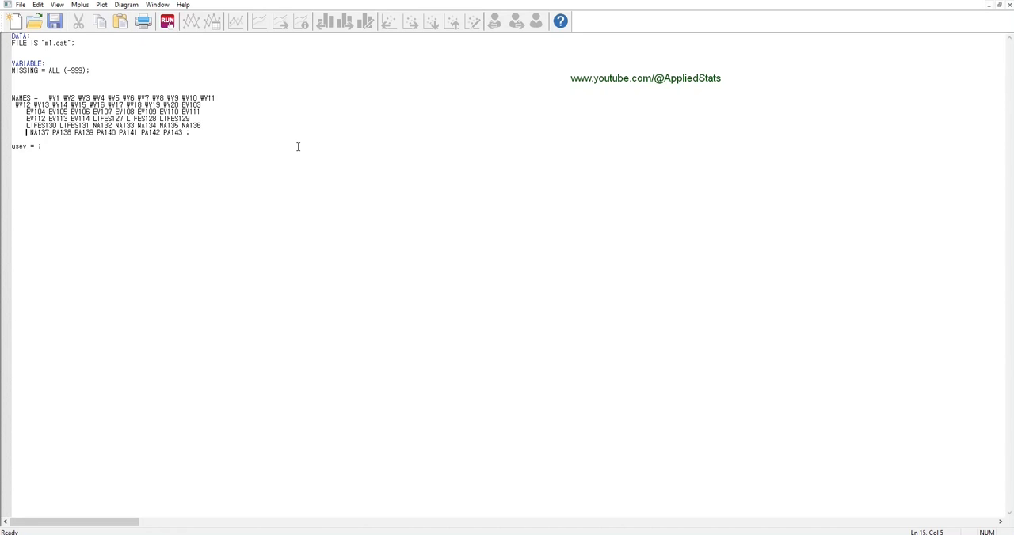
# Set usev = PA143, then run the input after saving changes to m1
pyautogui.doubleClick(172, 133)
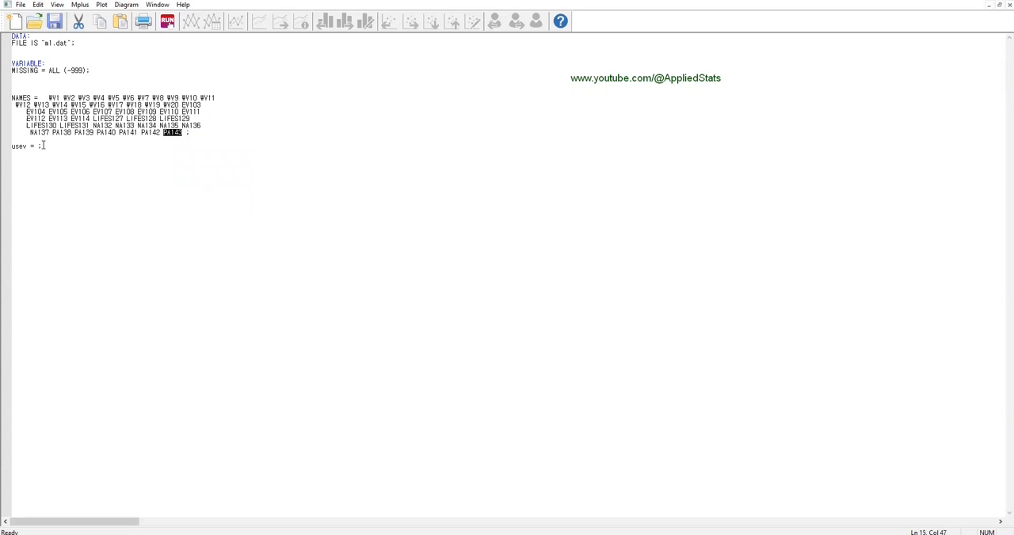
pyautogui.write('PA143')
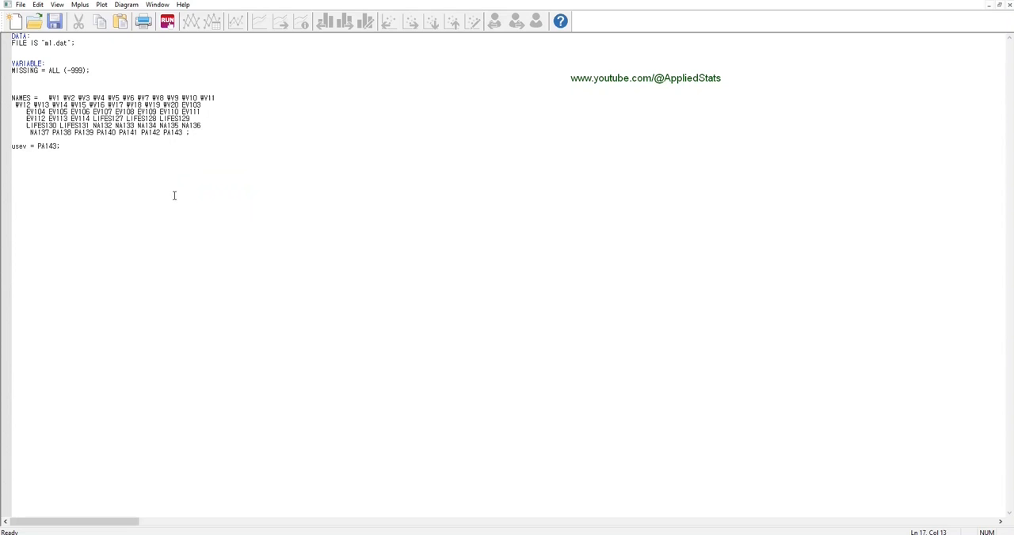
pyautogui.moveTo(6, 152)
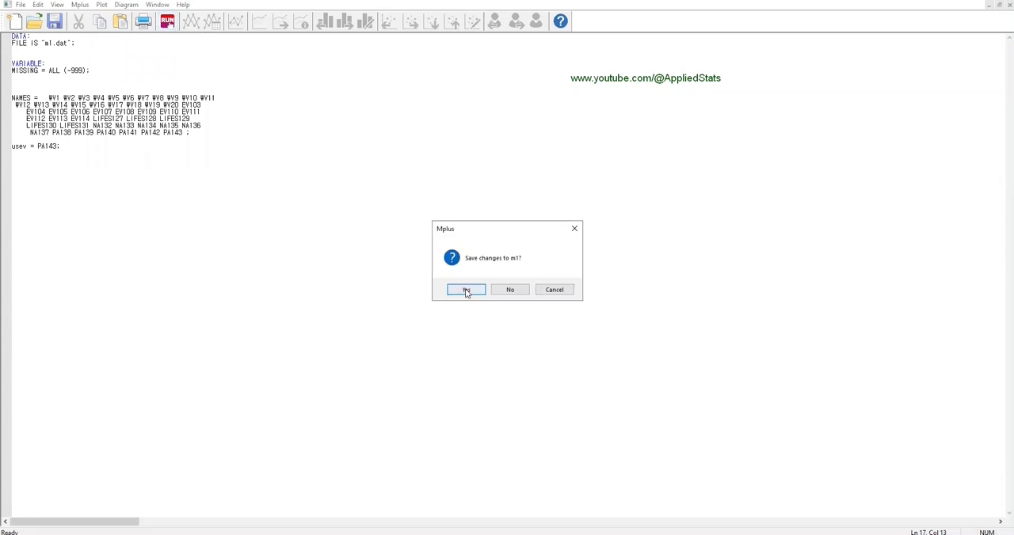
pyautogui.click(466, 289)
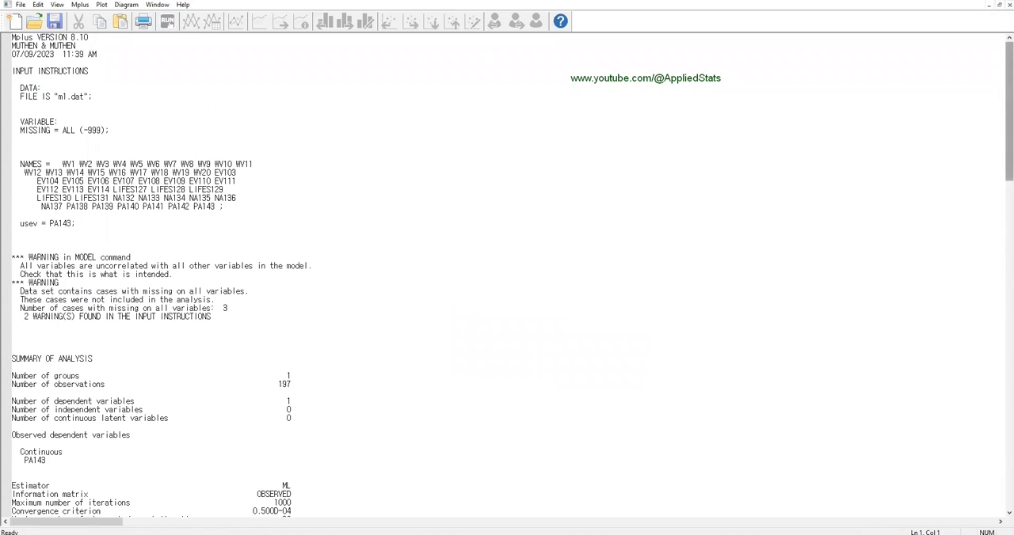
pyautogui.scroll(-3)
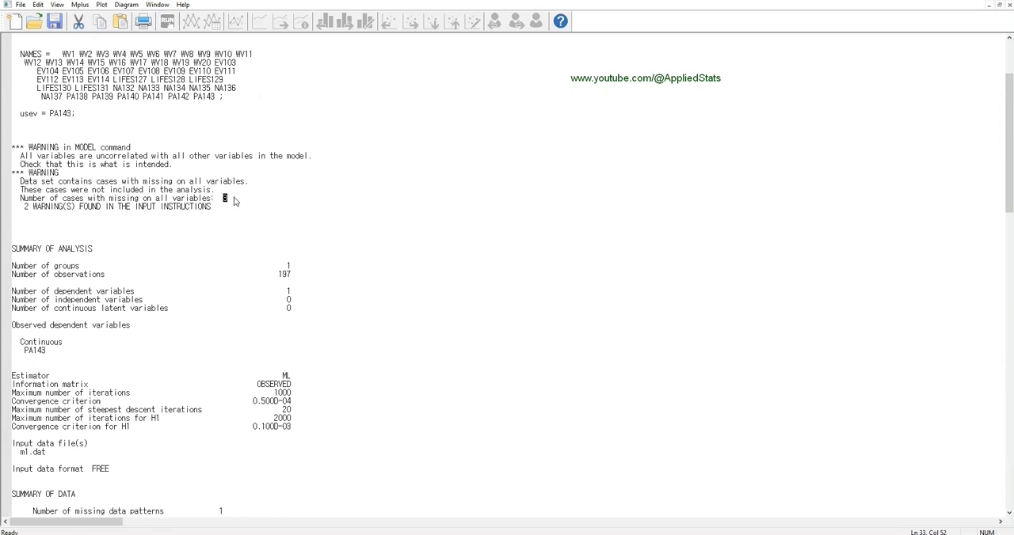
pyautogui.moveTo(226, 198)
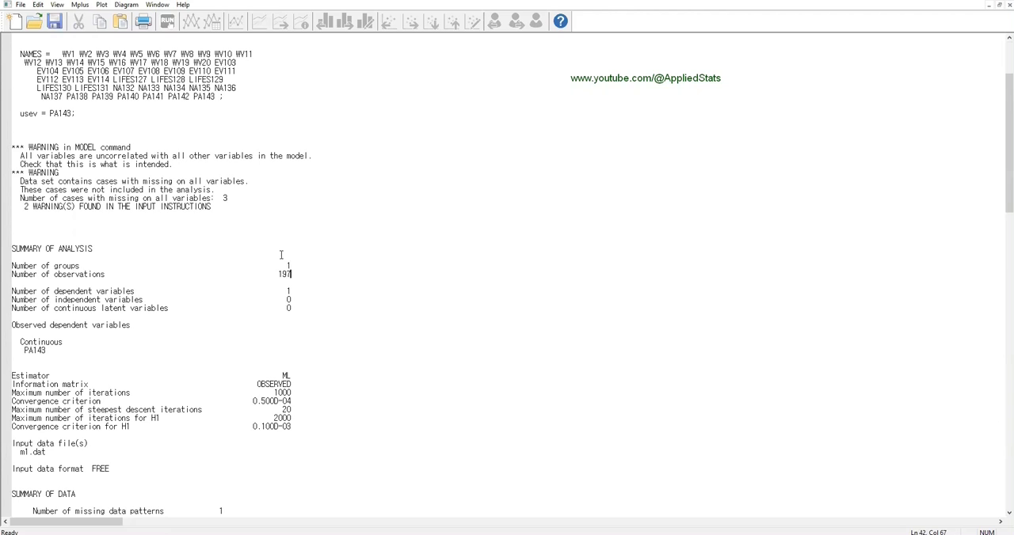
pyautogui.moveTo(299, 292)
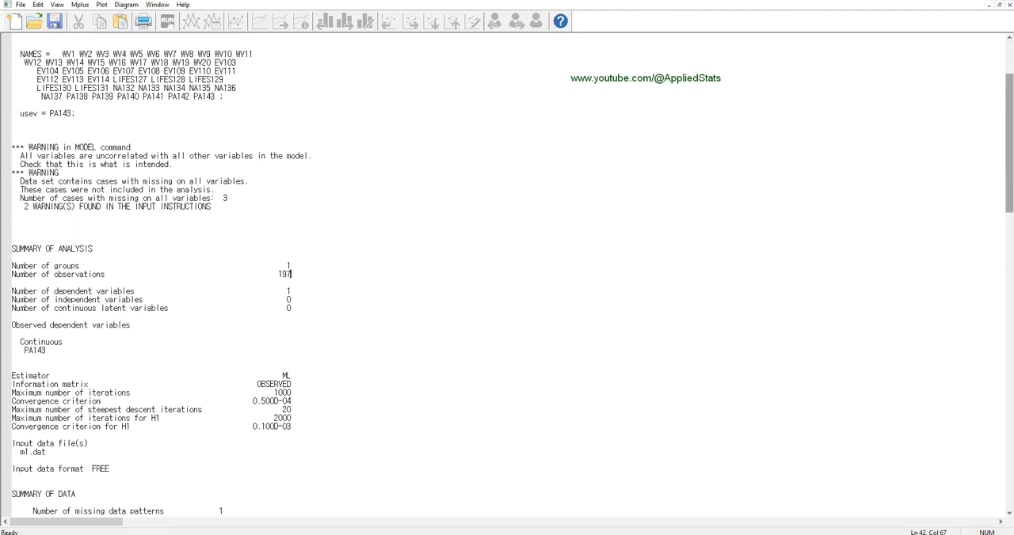
pyautogui.scroll(3)
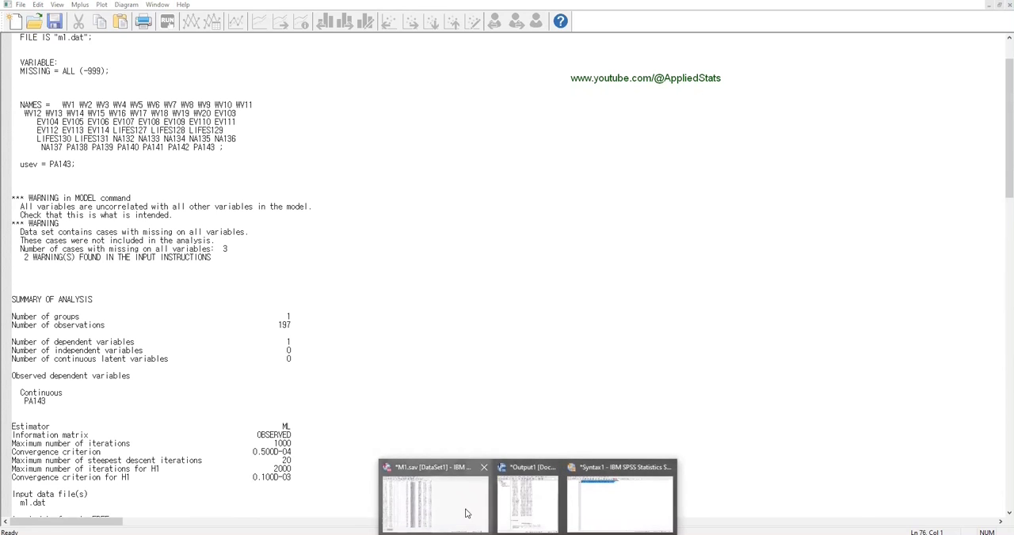
# Scroll the Mplus output to PA143's univariate sample statistics: mean 3.147, 197 cases
pyautogui.click(434, 499)
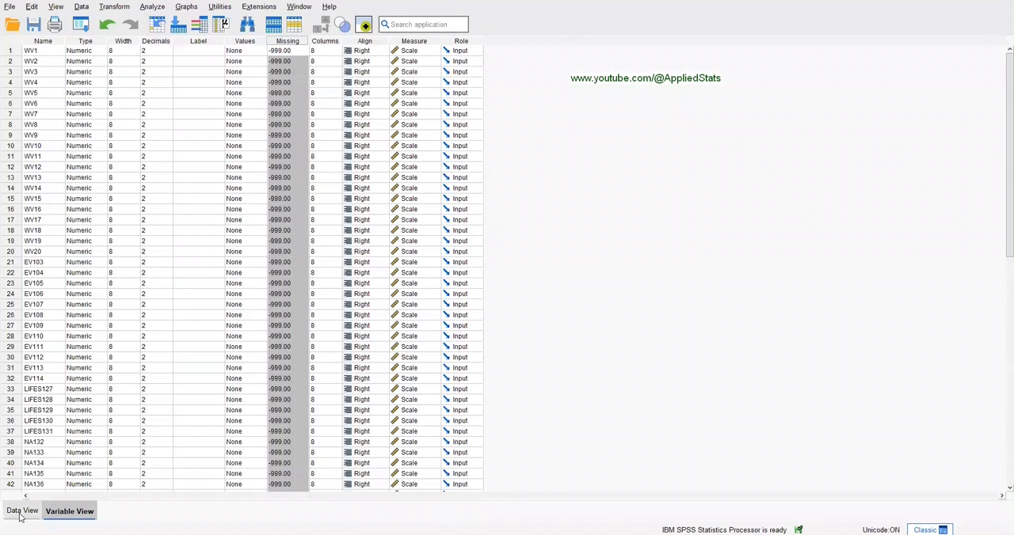
pyautogui.click(23, 511)
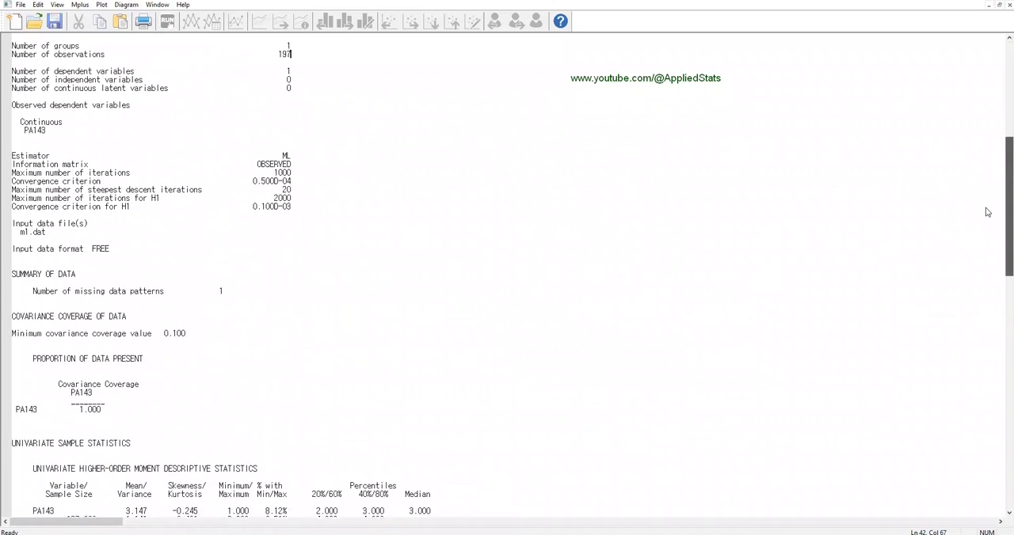
pyautogui.scroll(-3)
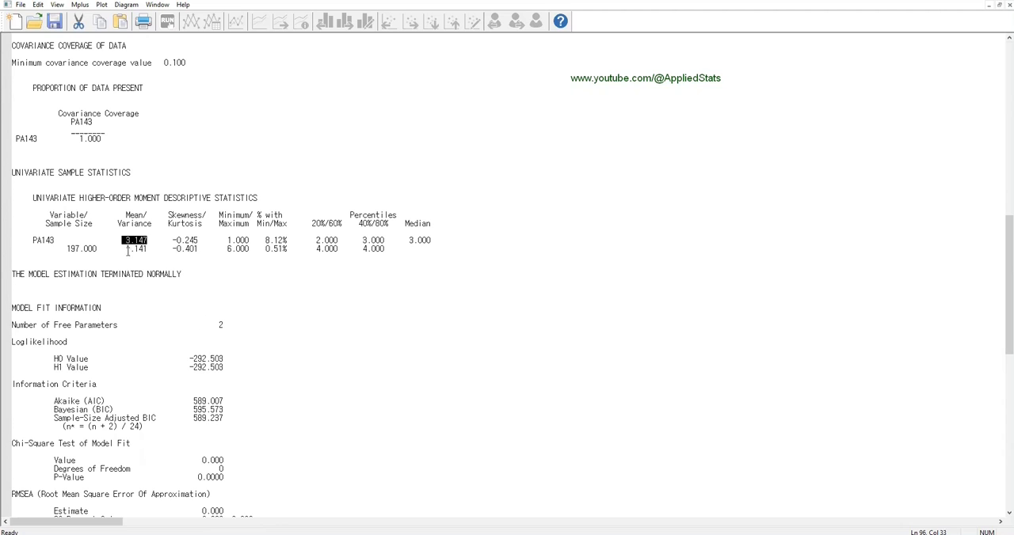
pyautogui.click(135, 248)
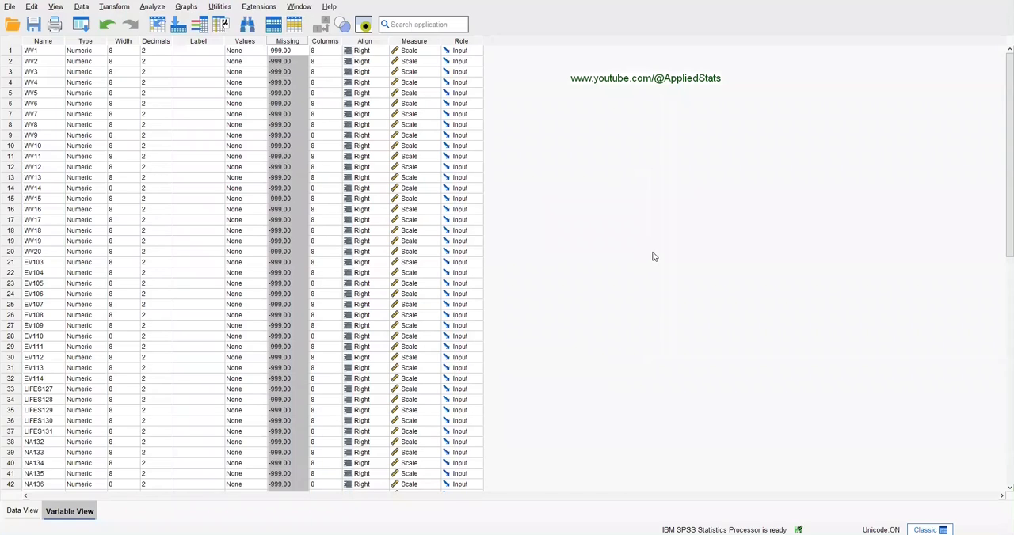
# Open Analyze > Descriptive Statistics > Descriptives and add PA143 to Variable(s)
pyautogui.click(152, 6)
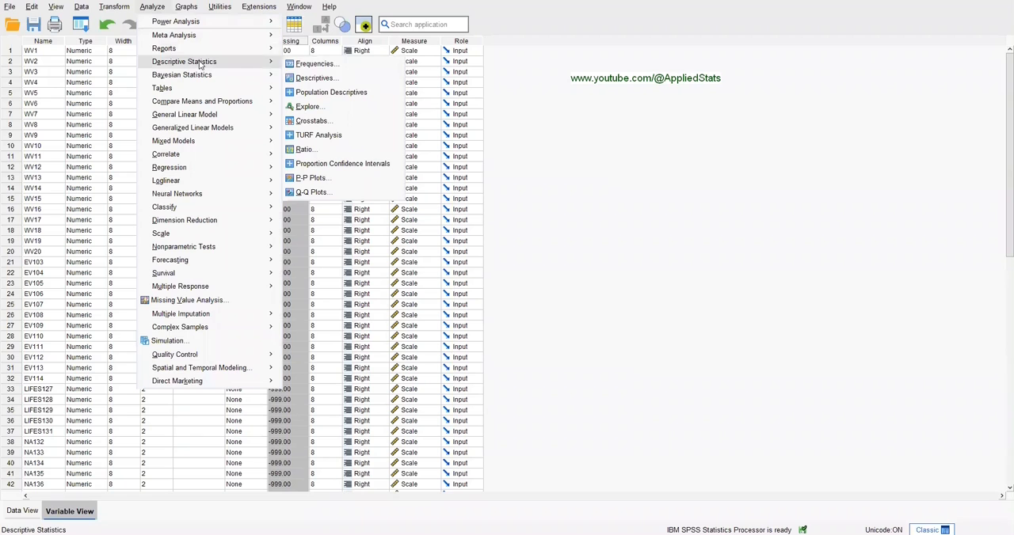
pyautogui.moveTo(315, 78)
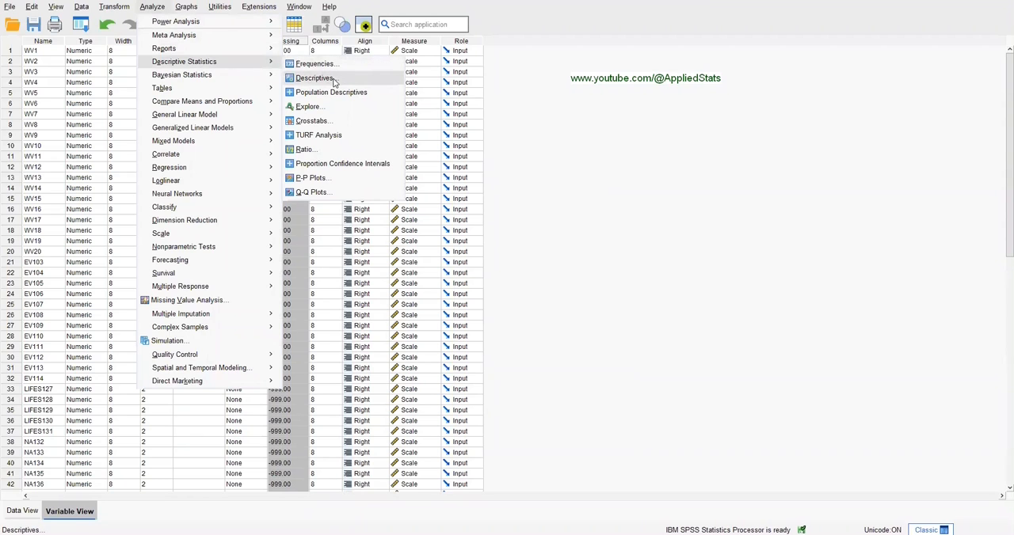
pyautogui.click(314, 78)
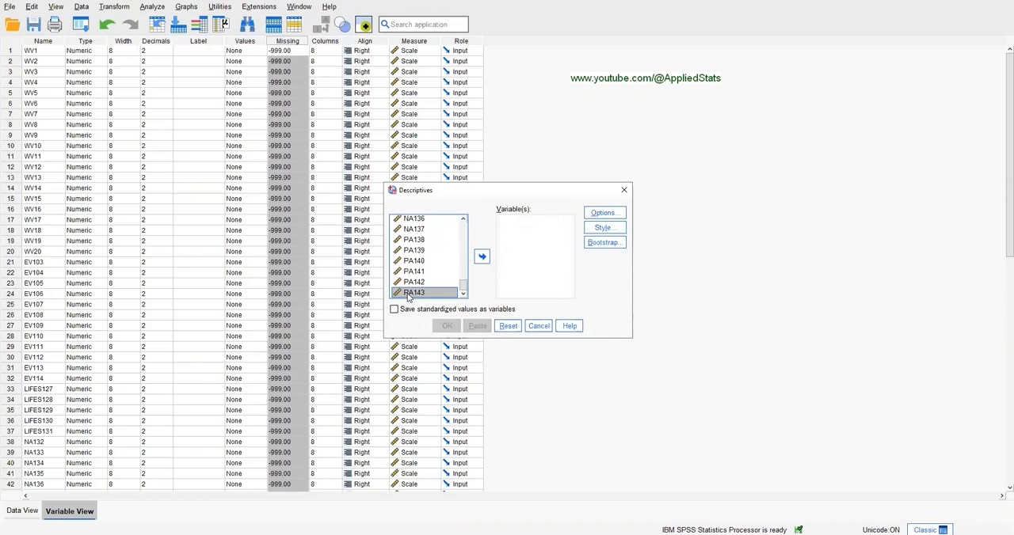
pyautogui.click(481, 257)
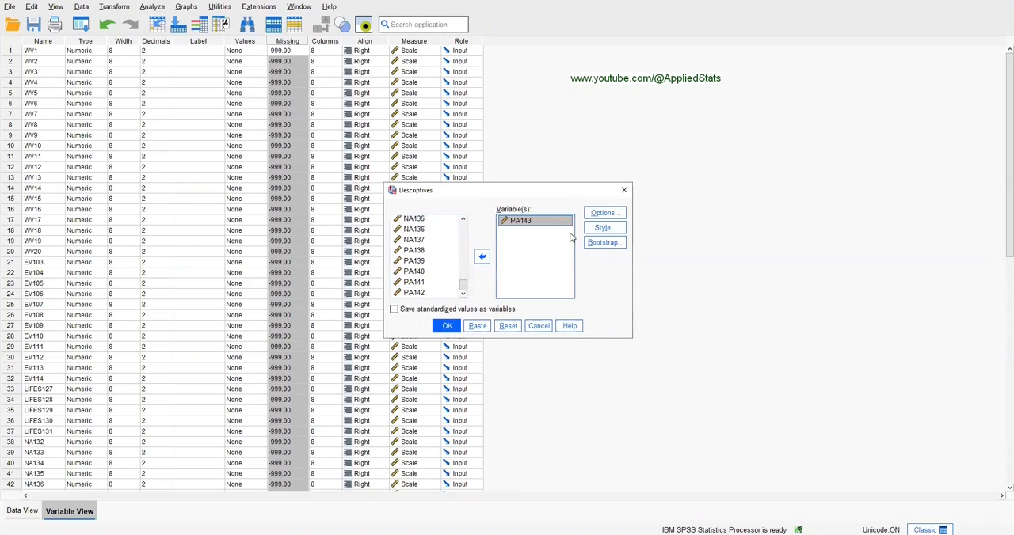
# Report variance instead of standard deviation in Options, then run the descriptives
pyautogui.click(603, 212)
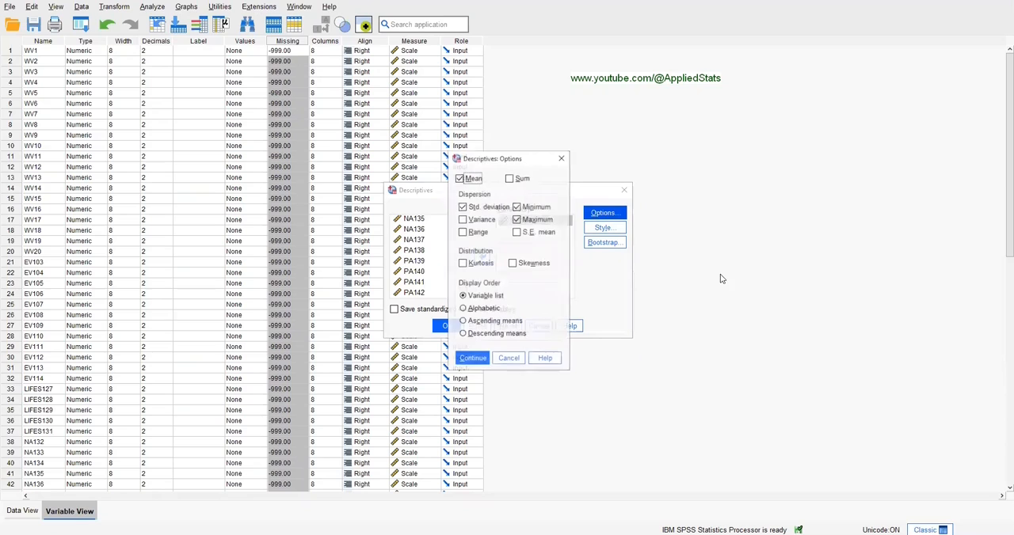
pyautogui.click(463, 207)
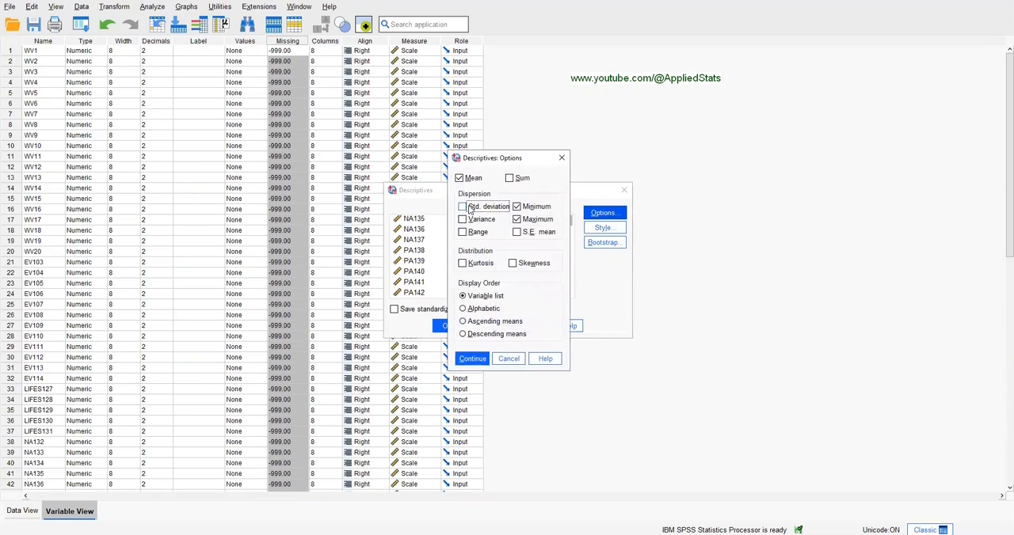
pyautogui.click(463, 219)
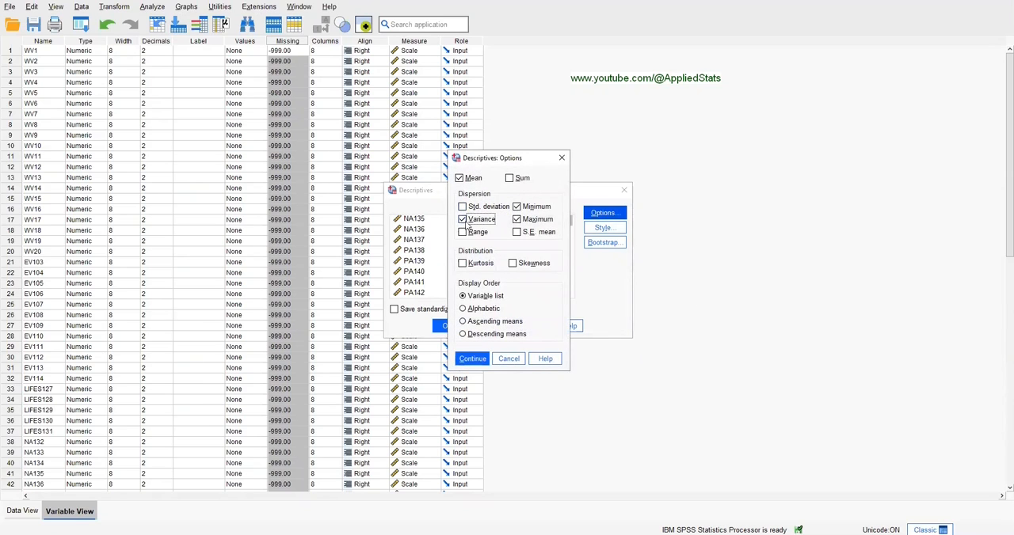
pyautogui.click(516, 219)
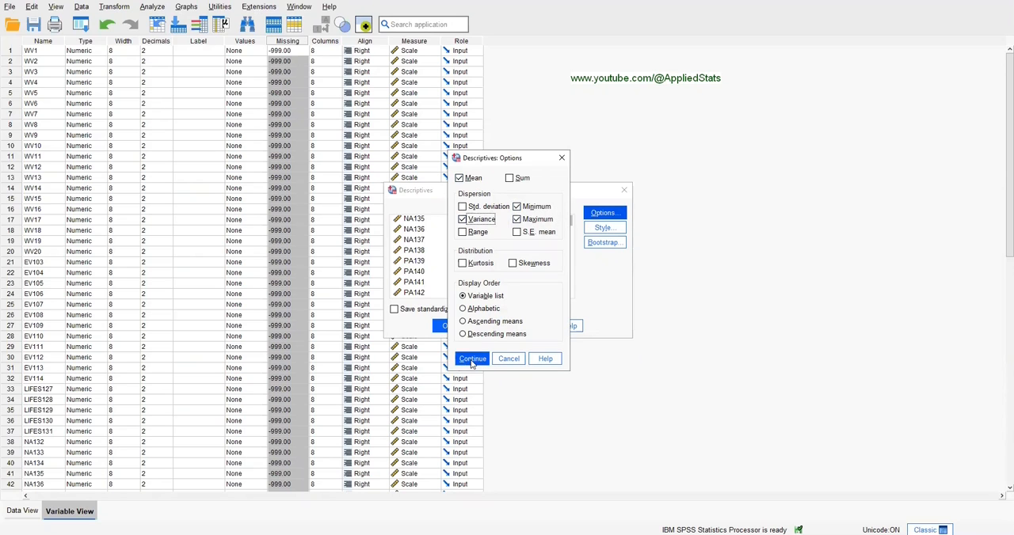
pyautogui.click(472, 359)
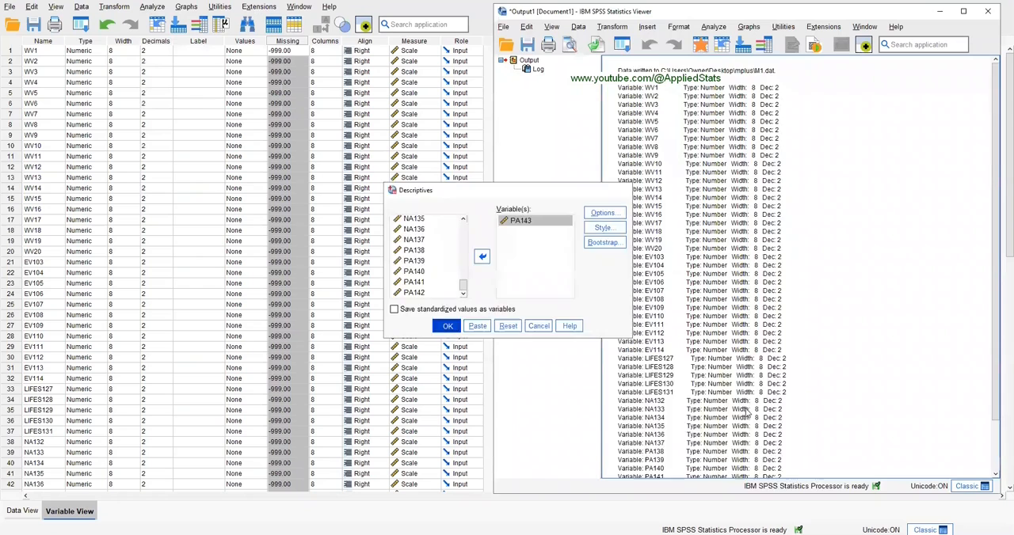
pyautogui.click(447, 326)
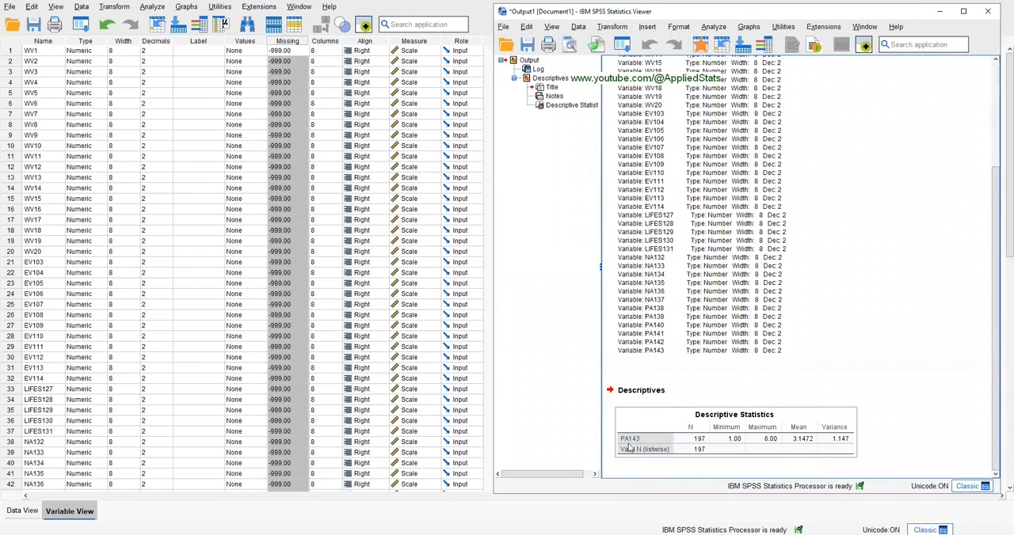
pyautogui.moveTo(751, 444)
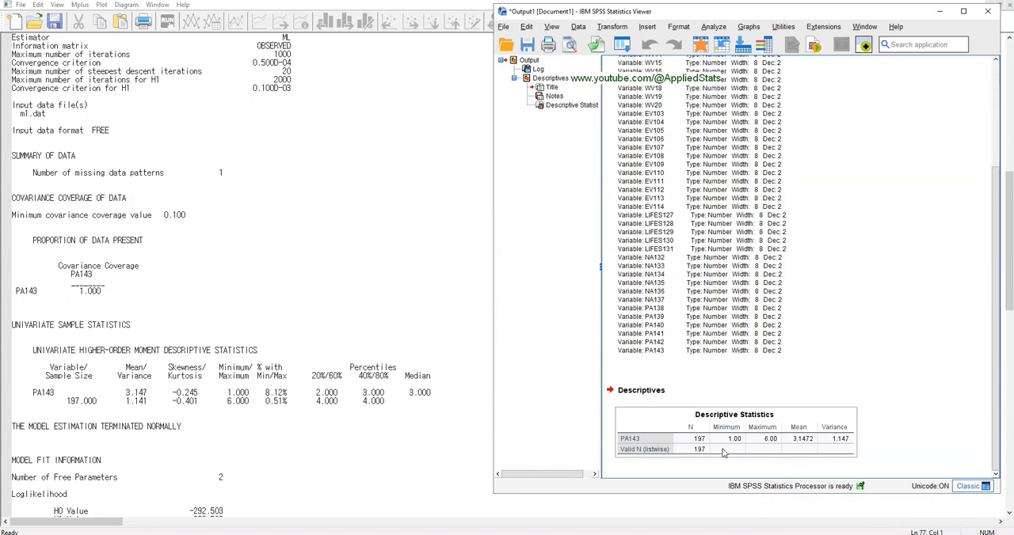
pyautogui.moveTo(847, 444)
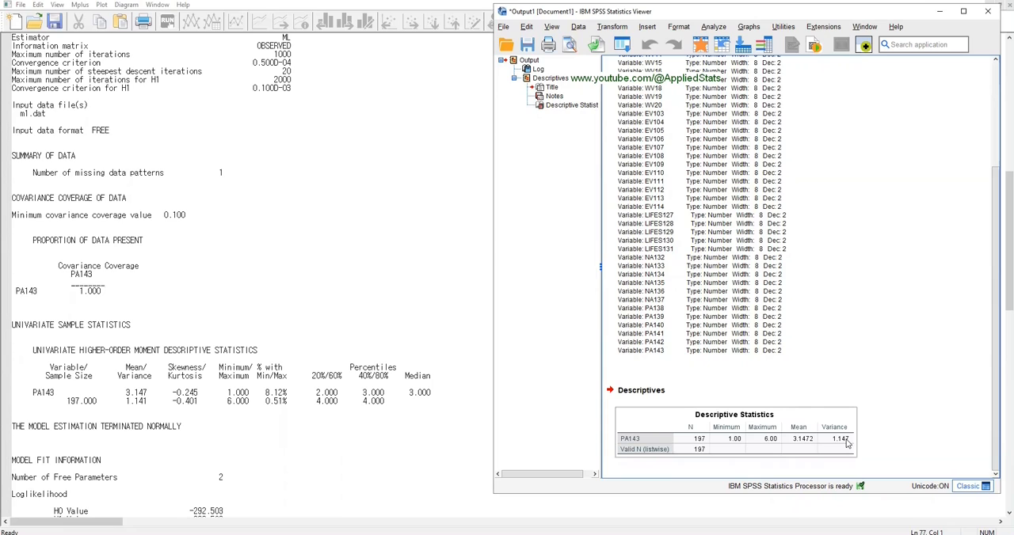
pyautogui.moveTo(838, 450)
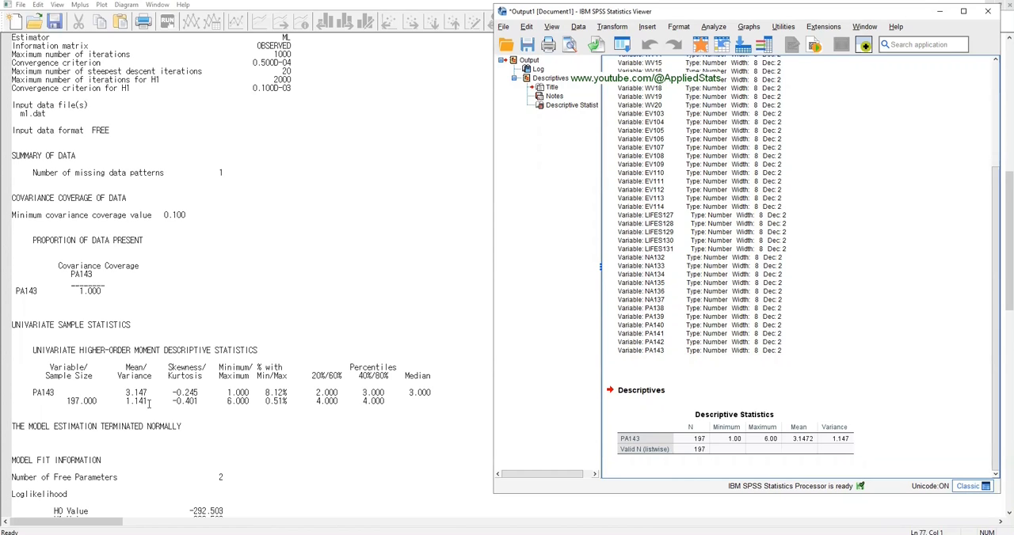
pyautogui.moveTo(881, 430)
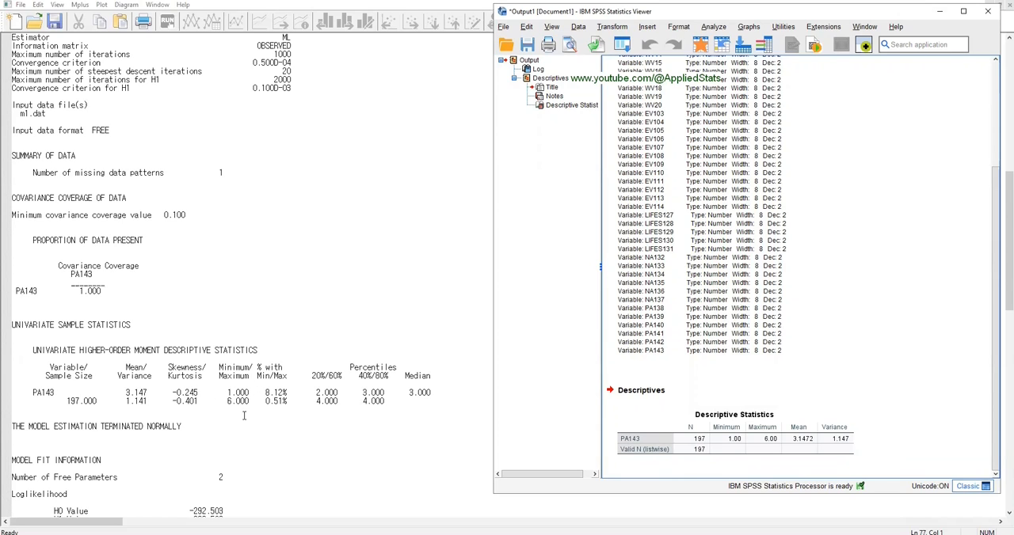
pyautogui.moveTo(782, 442)
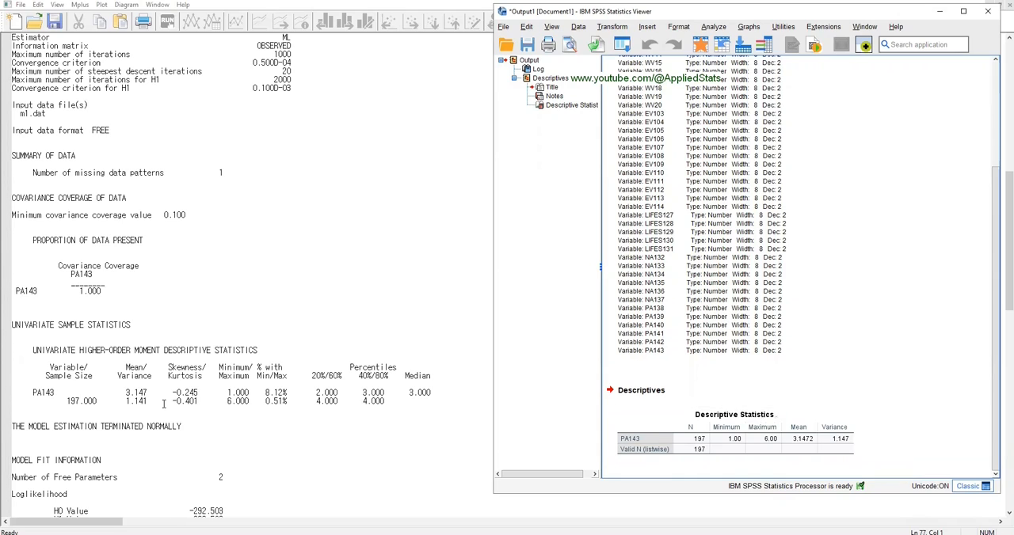
pyautogui.moveTo(459, 318)
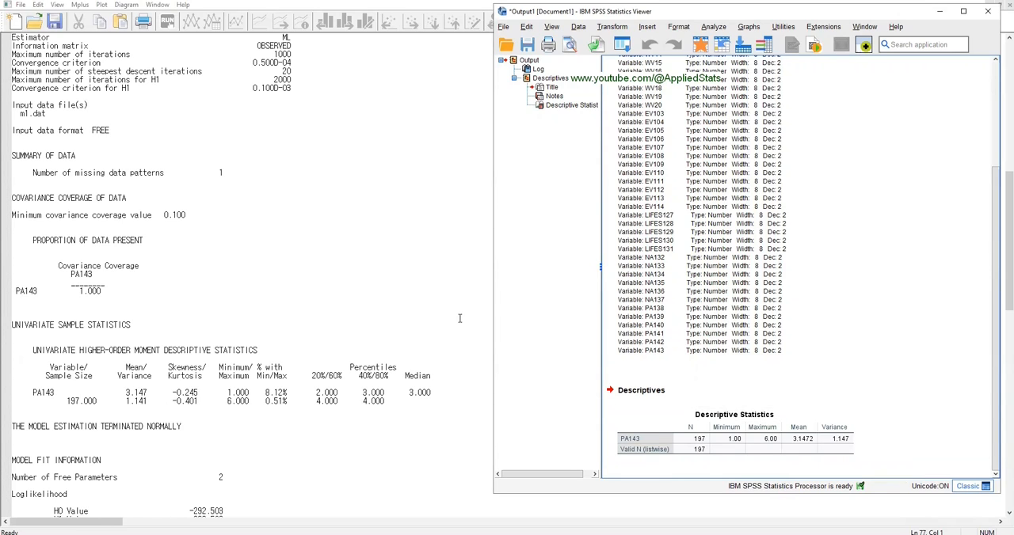